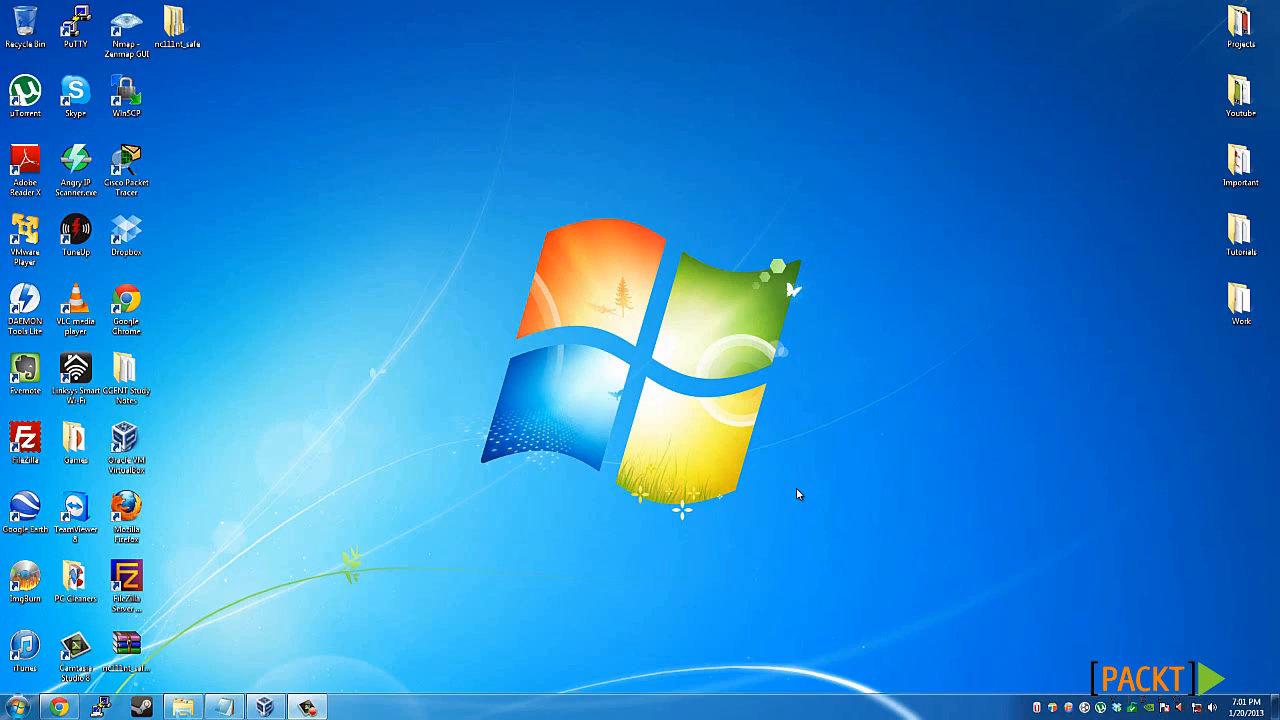
{"action": "mouse_move", "coordinate": [798, 494]}
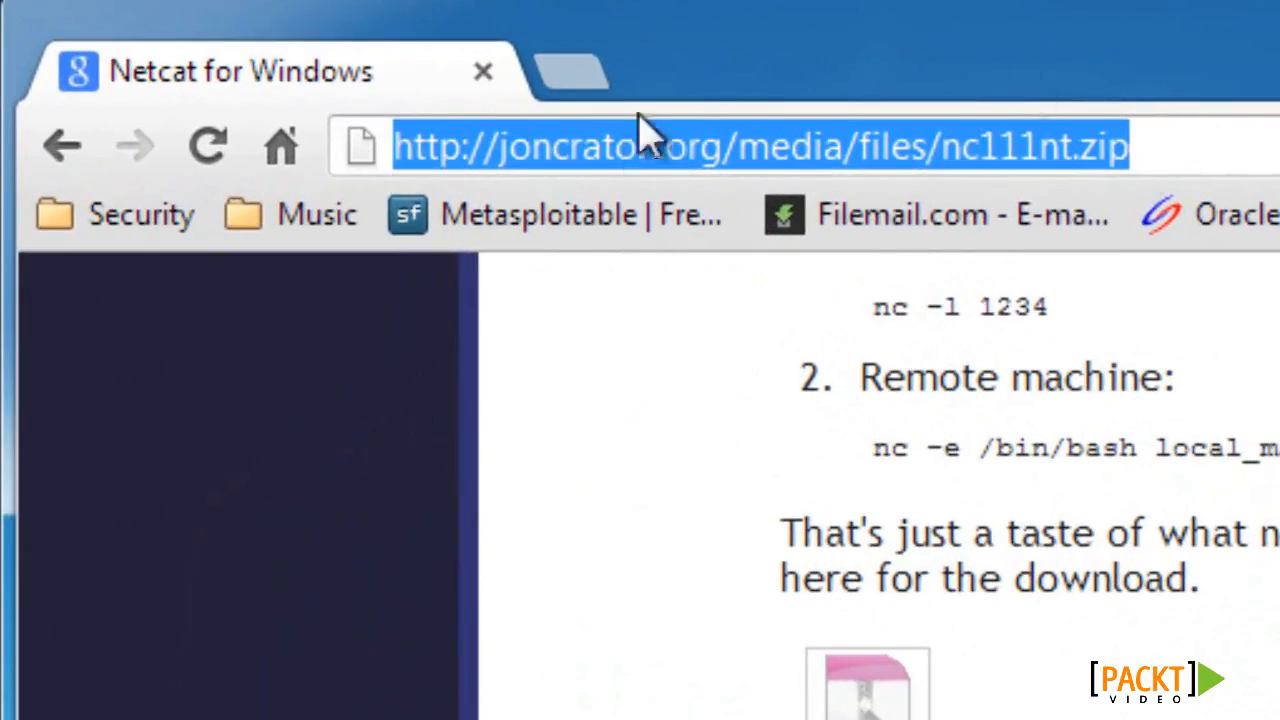
{"action": "mouse_move", "coordinate": [690, 214]}
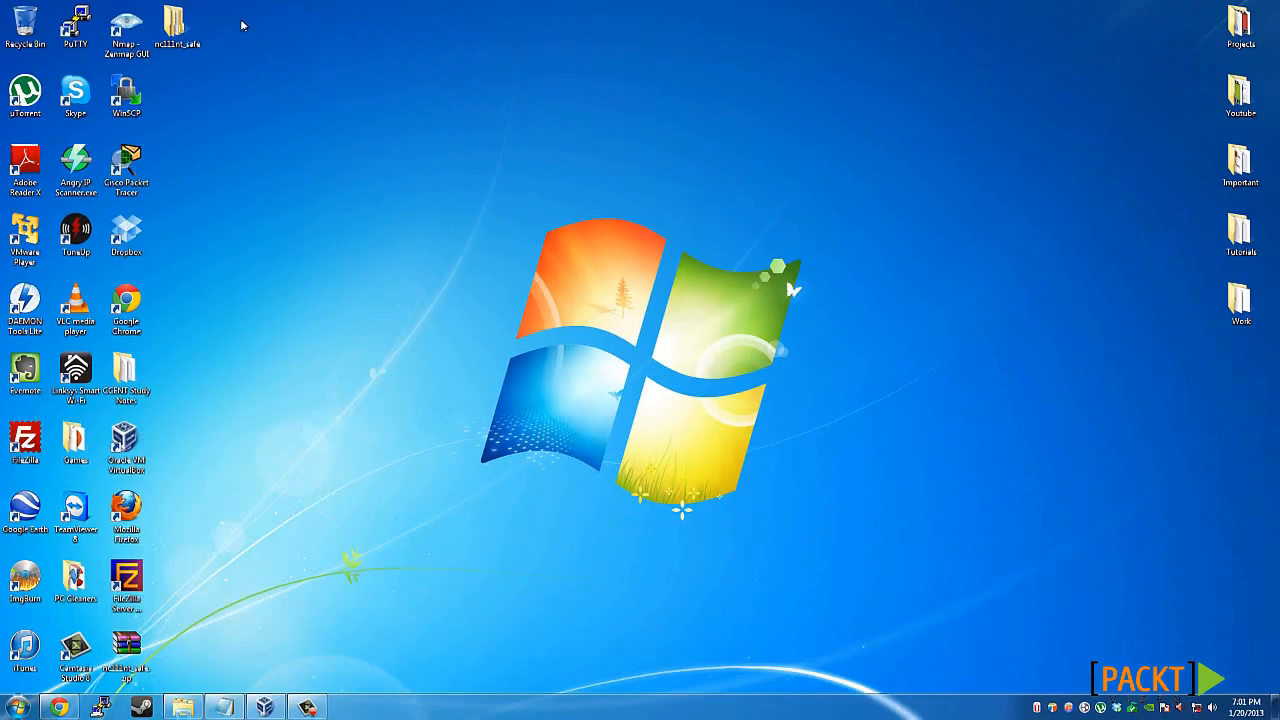
{"action": "mouse_move", "coordinate": [216, 120]}
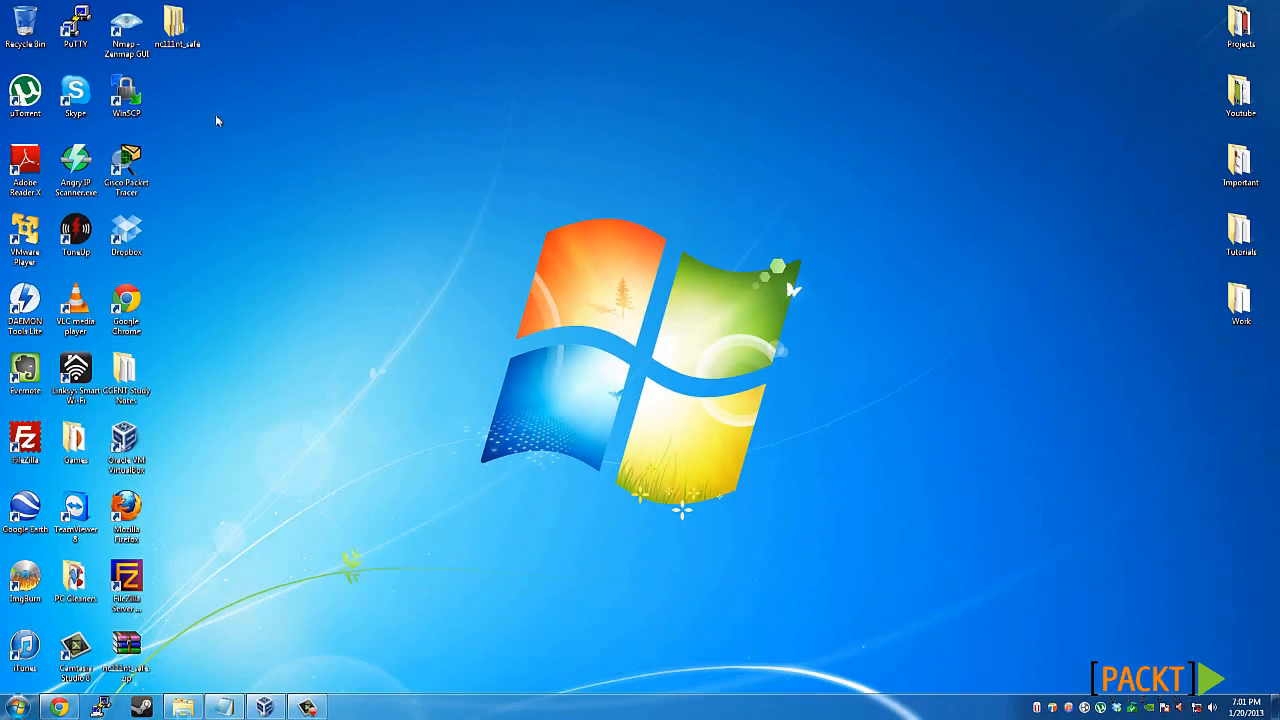
Step: Browse to C:\netcat with the Netcat files and select get.txt
{"action": "double_click", "coordinate": [174, 20]}
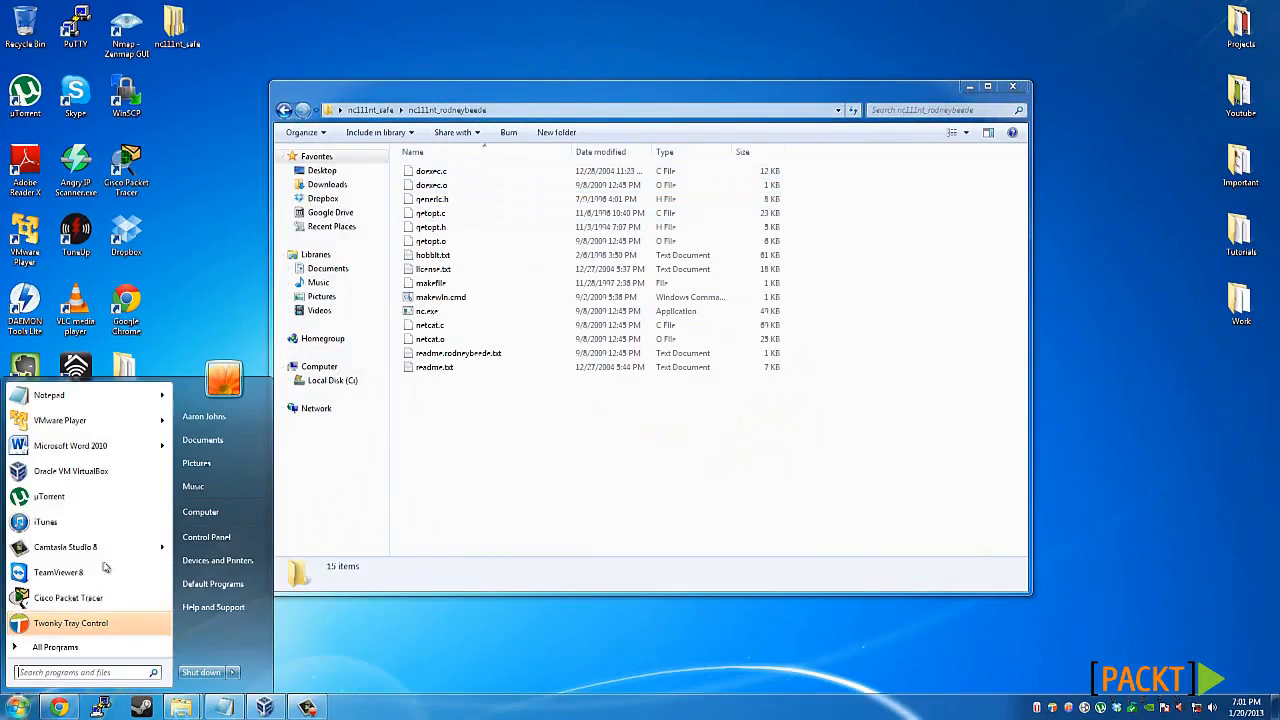
{"action": "left_click", "coordinate": [200, 512]}
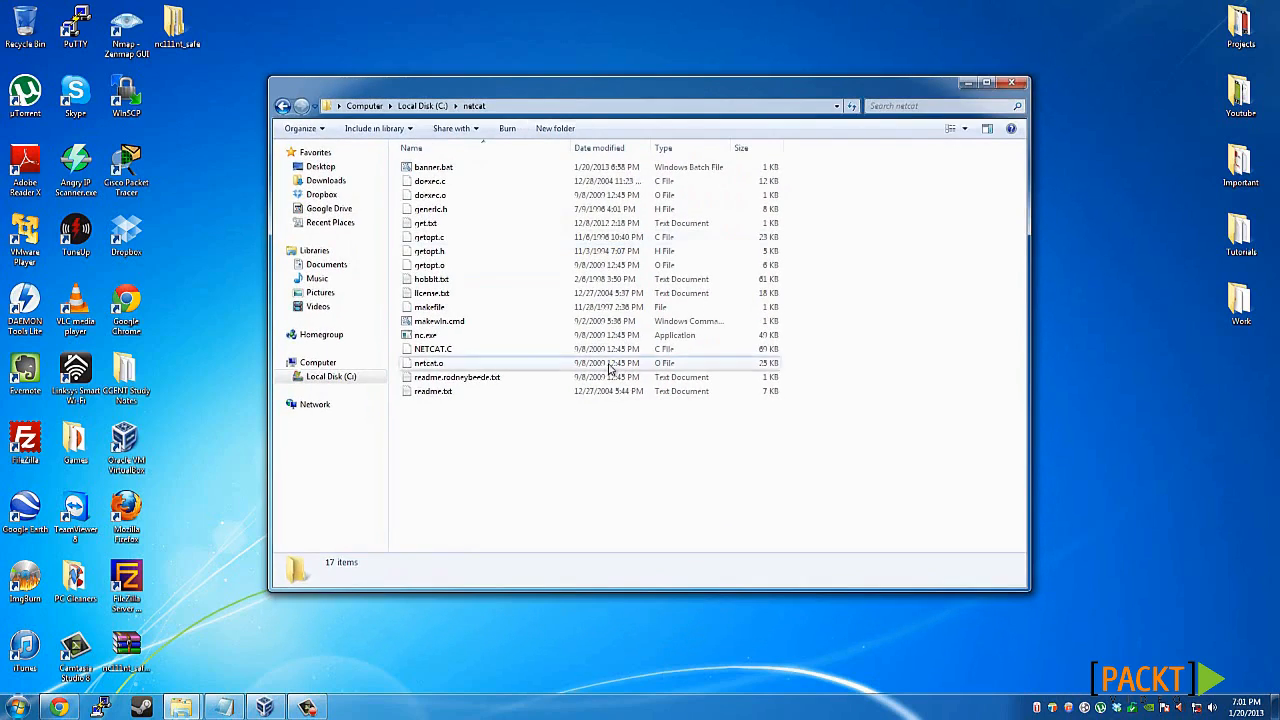
{"action": "mouse_move", "coordinate": [584, 432]}
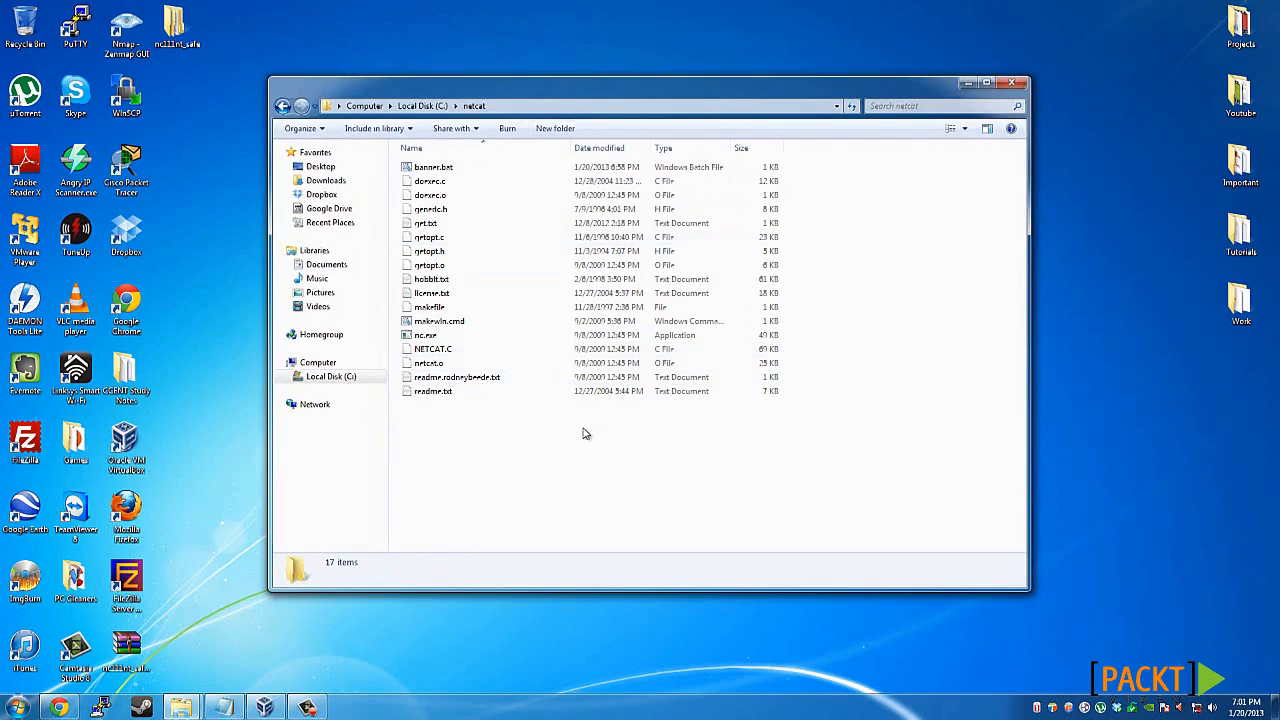
{"action": "left_click", "coordinate": [424, 224]}
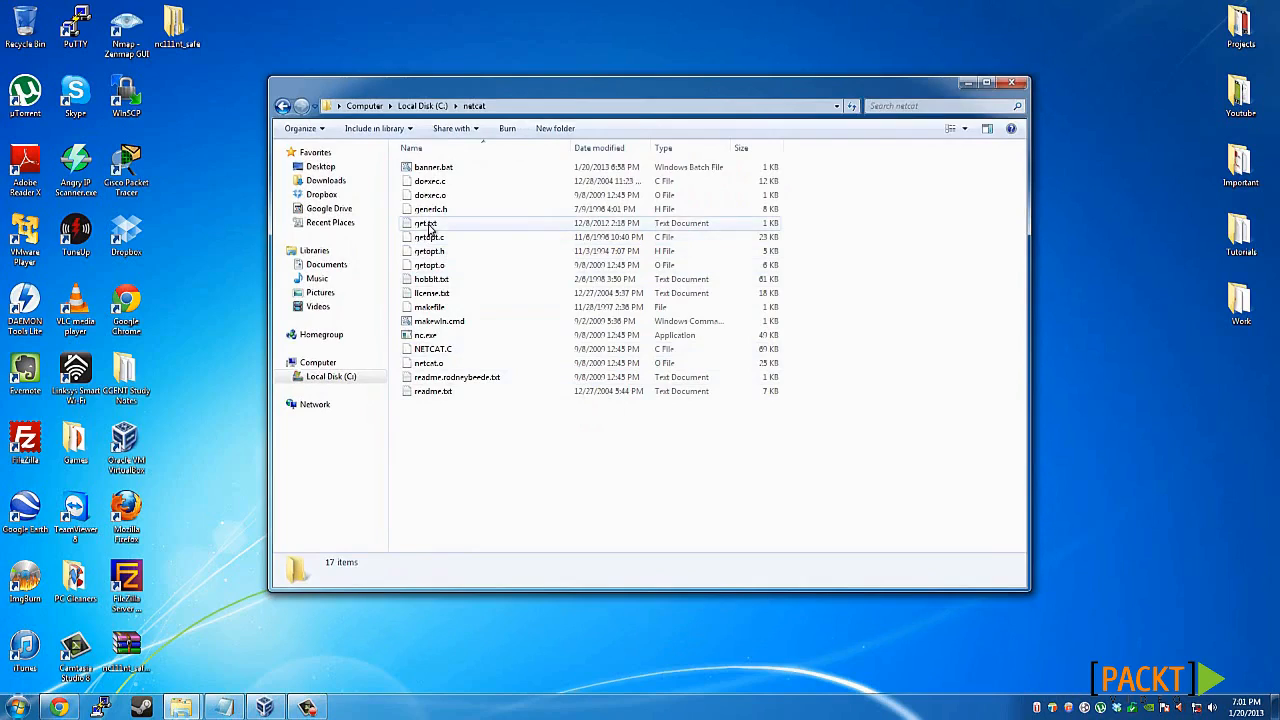
{"action": "double_click", "coordinate": [424, 224]}
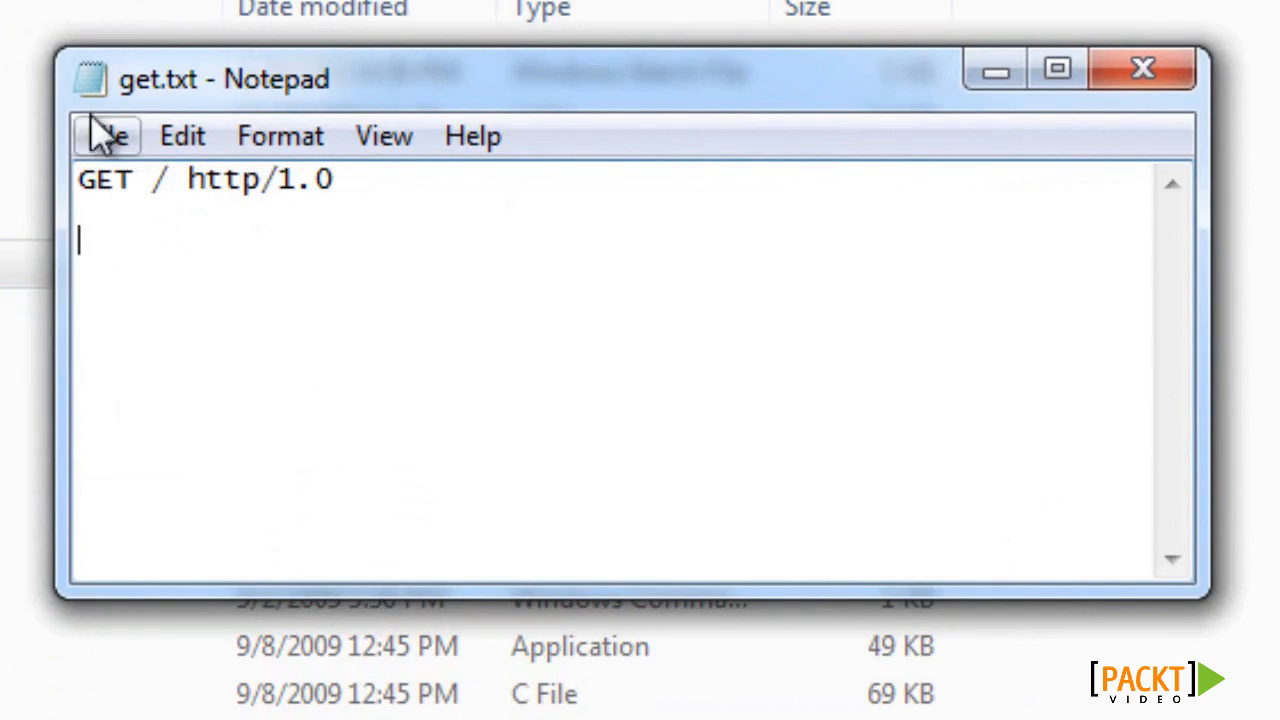
{"action": "left_click", "coordinate": [106, 136]}
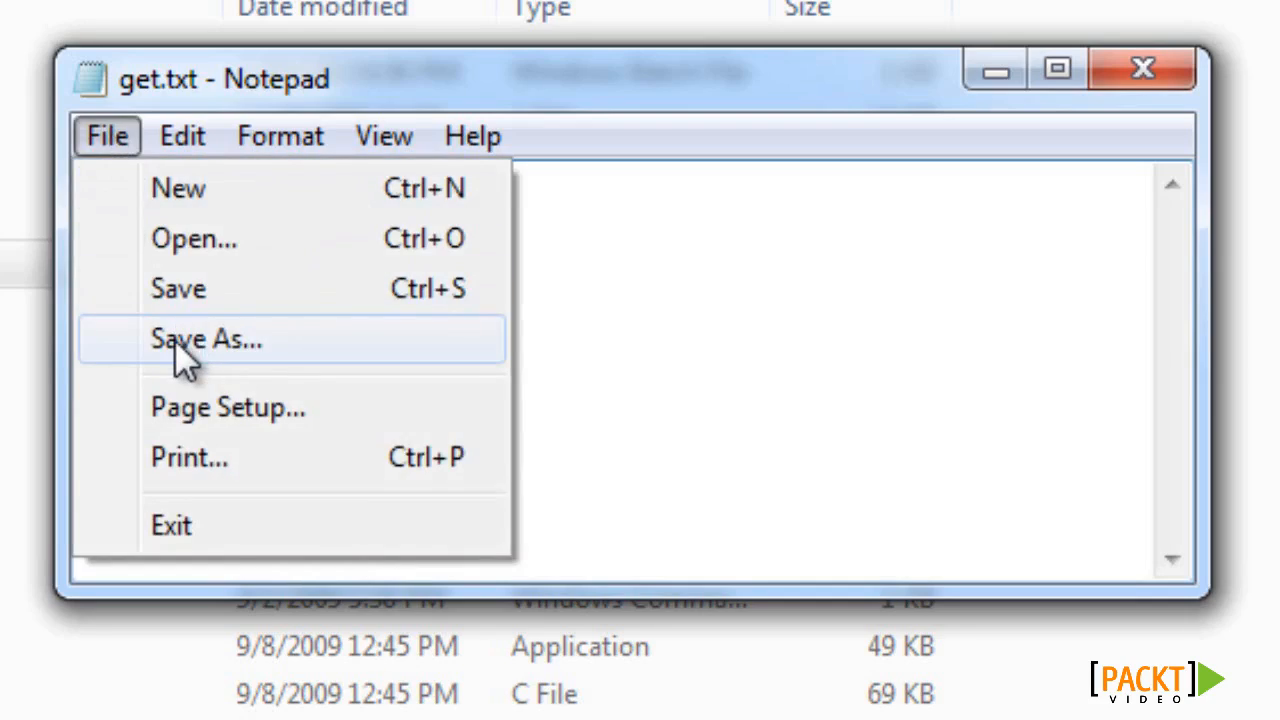
{"action": "left_click", "coordinate": [206, 338]}
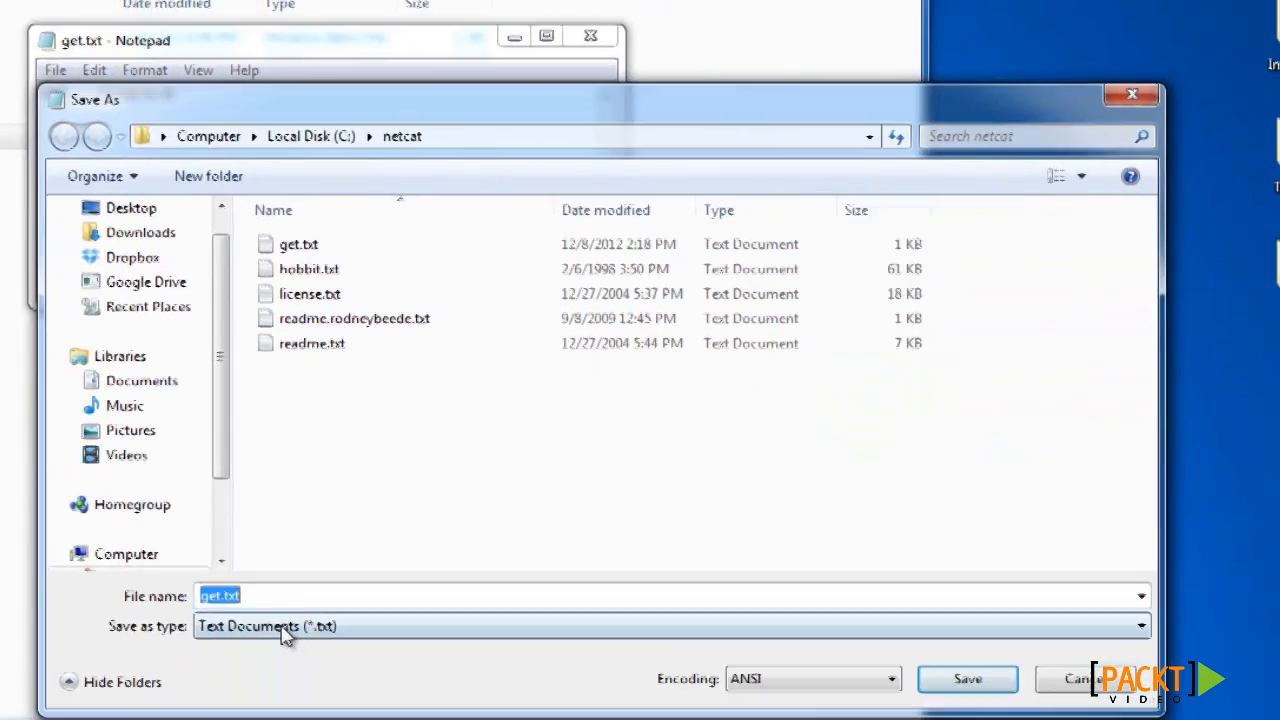
{"action": "mouse_move", "coordinate": [976, 176]}
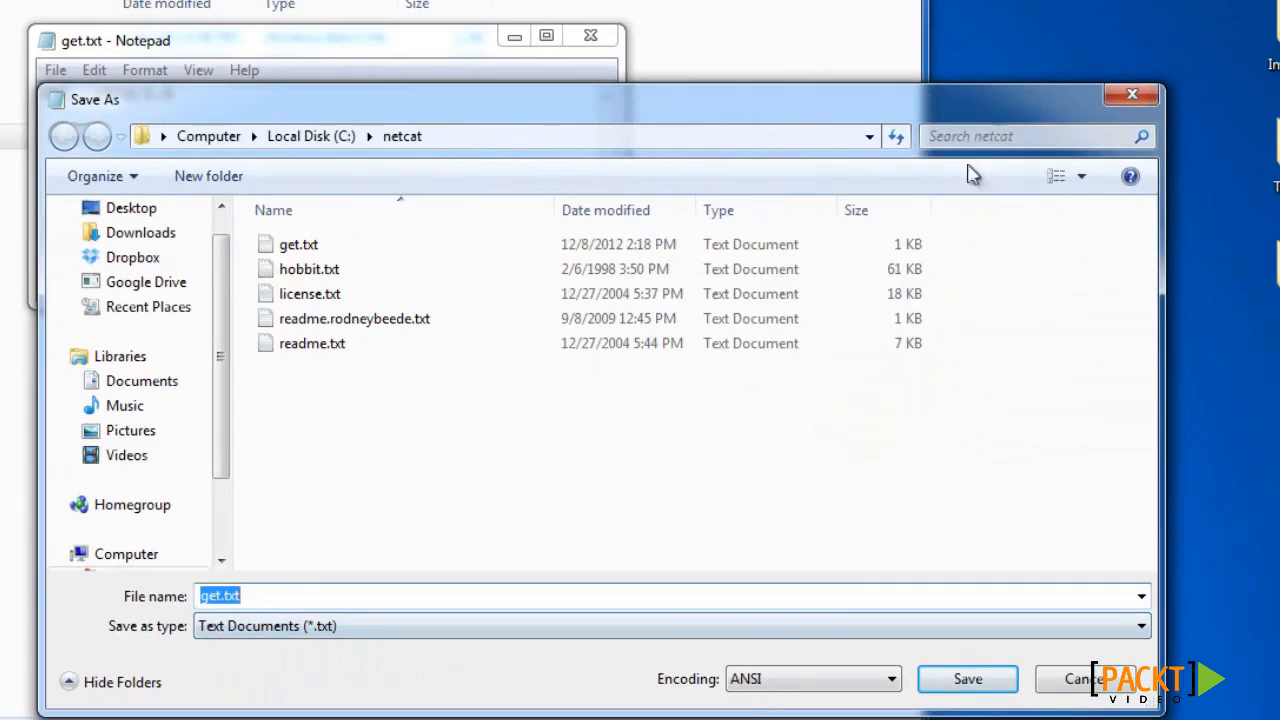
{"action": "left_click", "coordinate": [966, 678]}
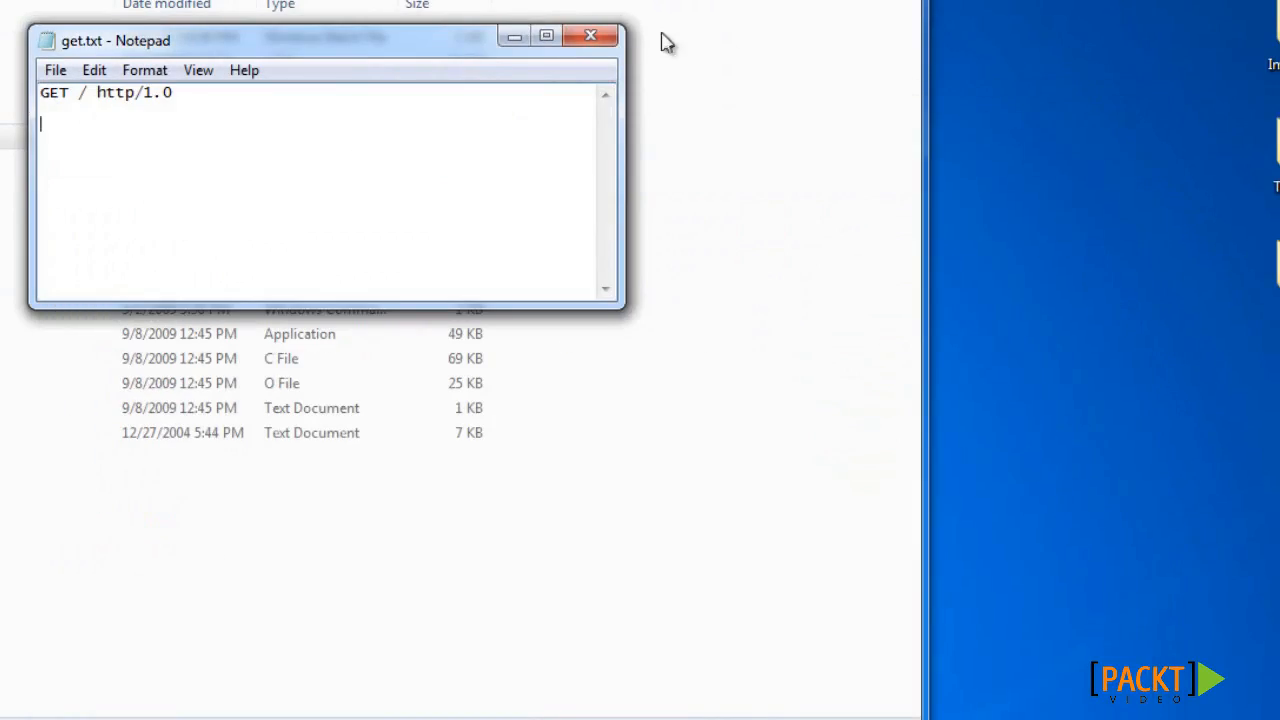
{"action": "left_click", "coordinate": [590, 36]}
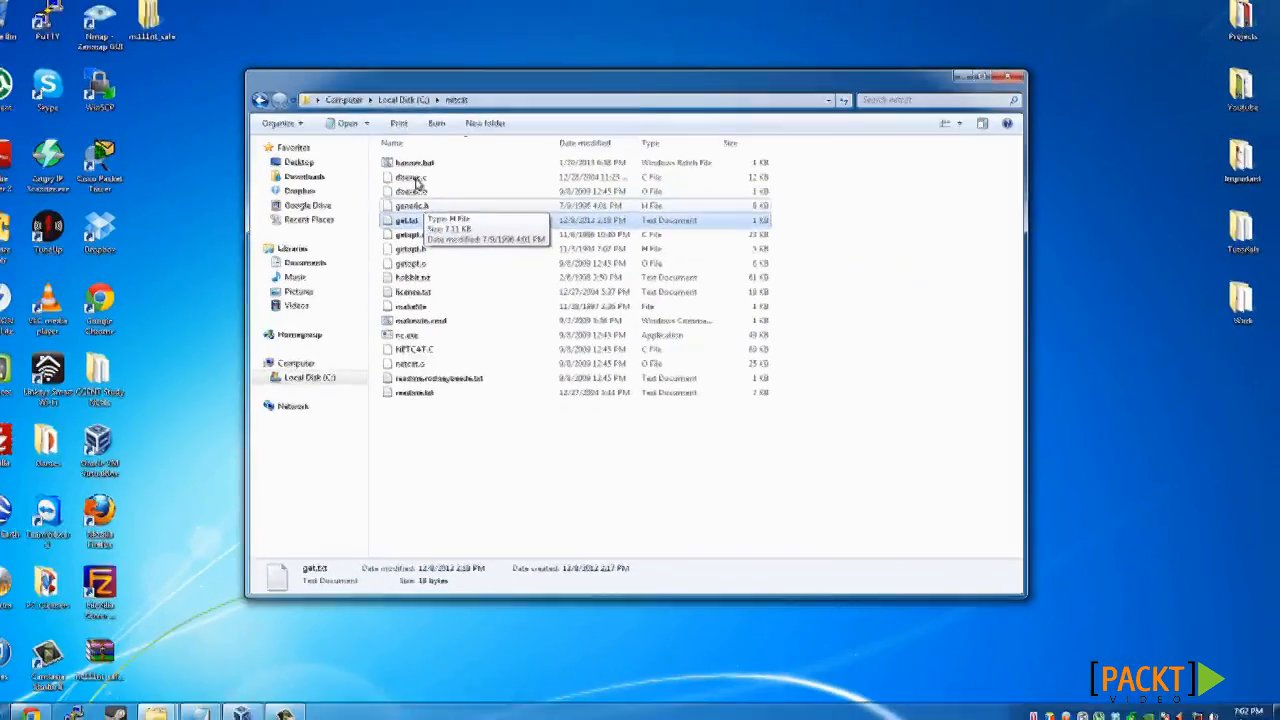
Step: Edit banner.bat and review its 'nc -v 192.168.1.68 80 < get.txt' line
{"action": "right_click", "coordinate": [430, 168]}
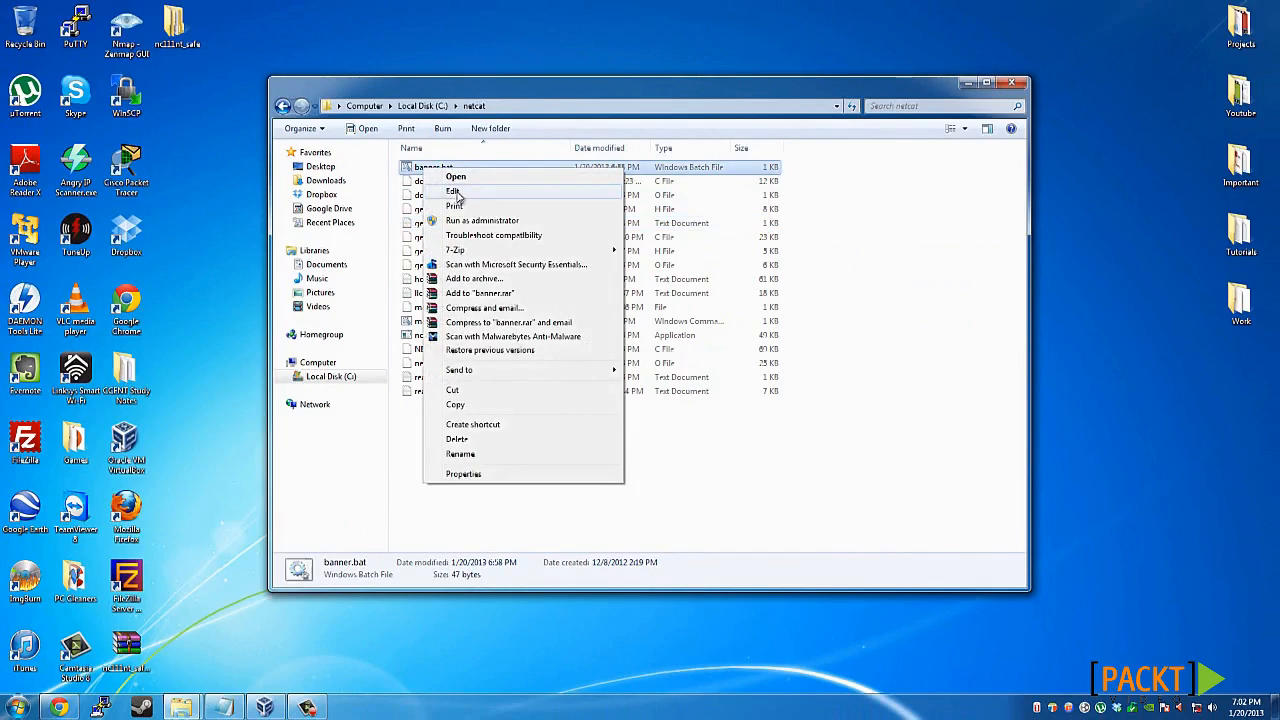
{"action": "left_click", "coordinate": [452, 192]}
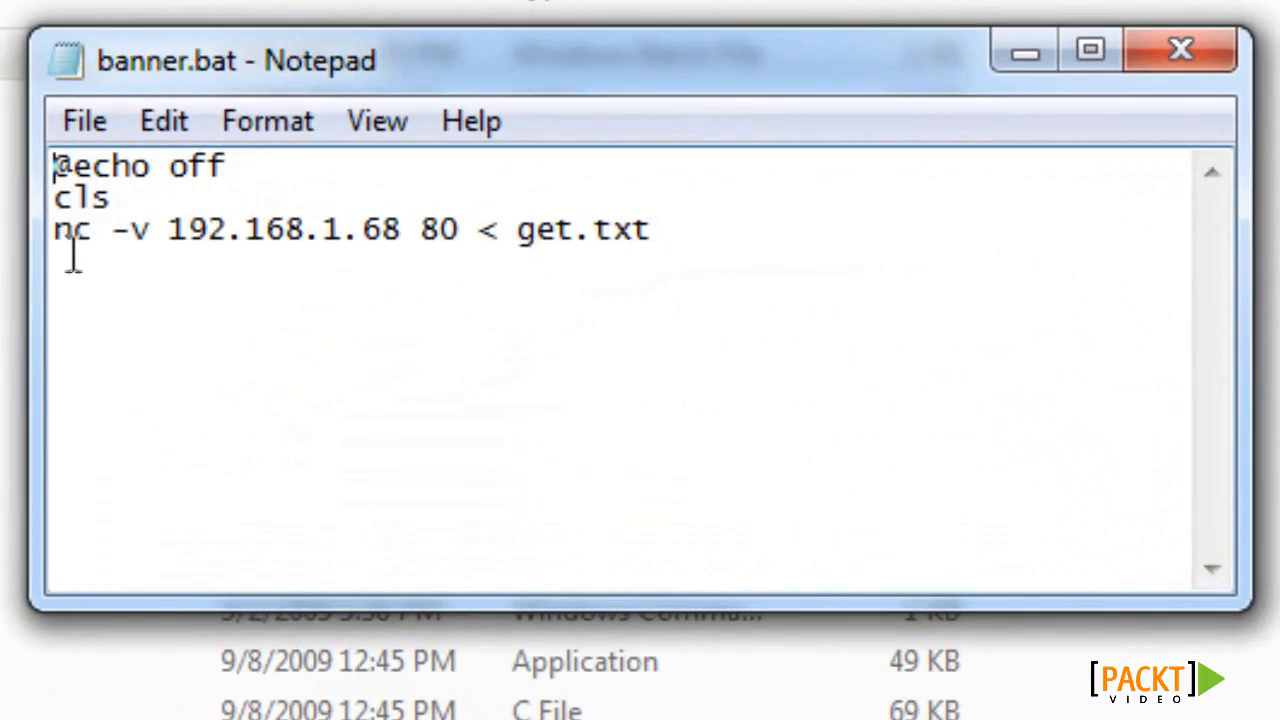
{"action": "mouse_move", "coordinate": [124, 236]}
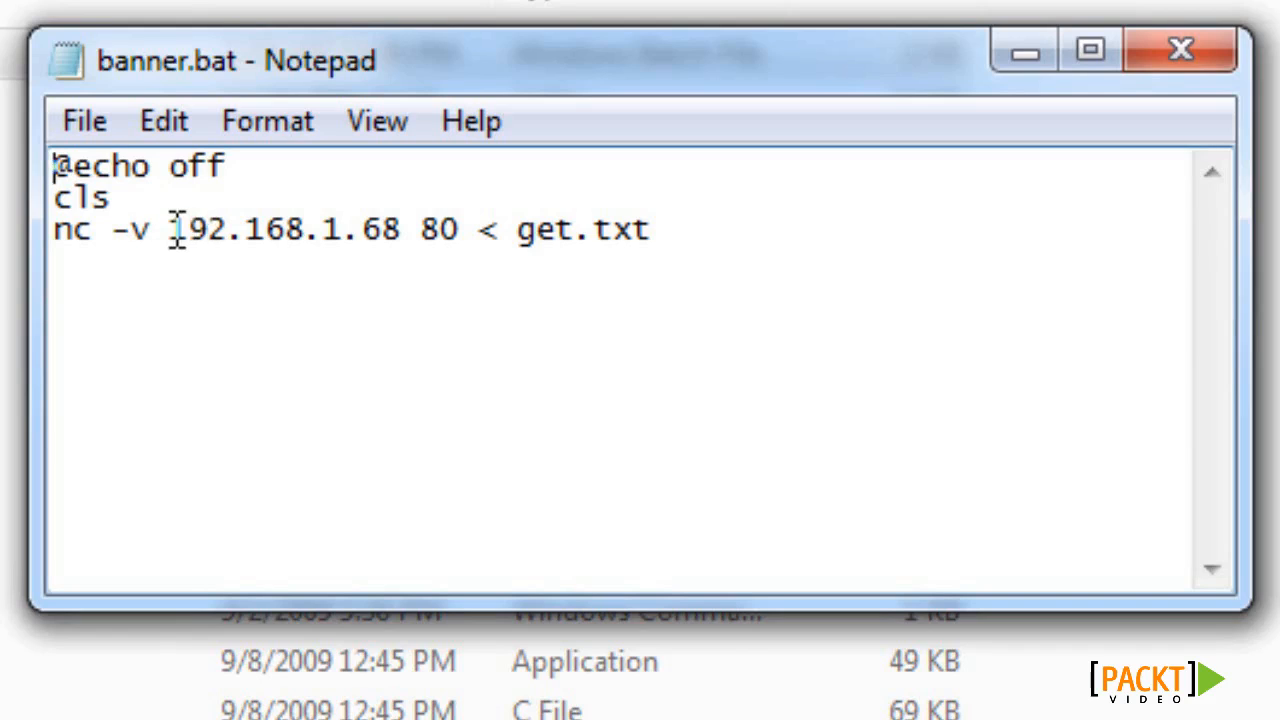
{"action": "left_click_drag", "start_coordinate": [172, 228], "coordinate": [458, 228]}
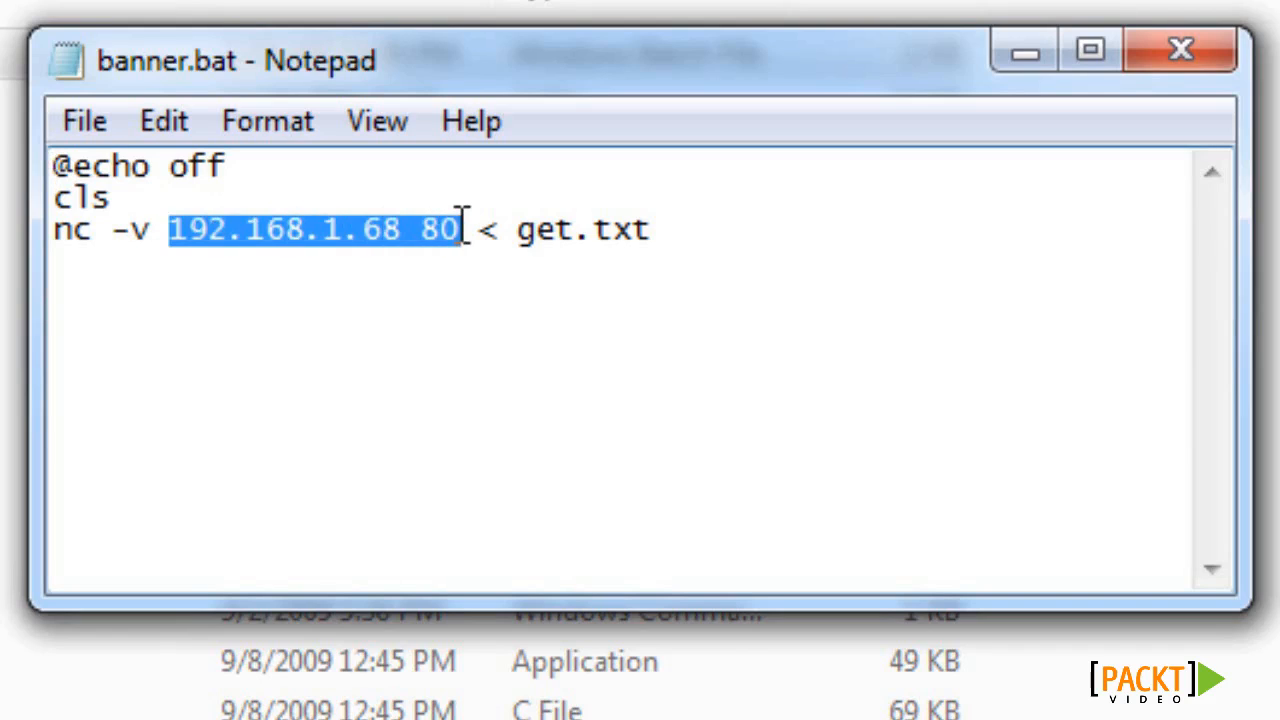
{"action": "left_click", "coordinate": [420, 228]}
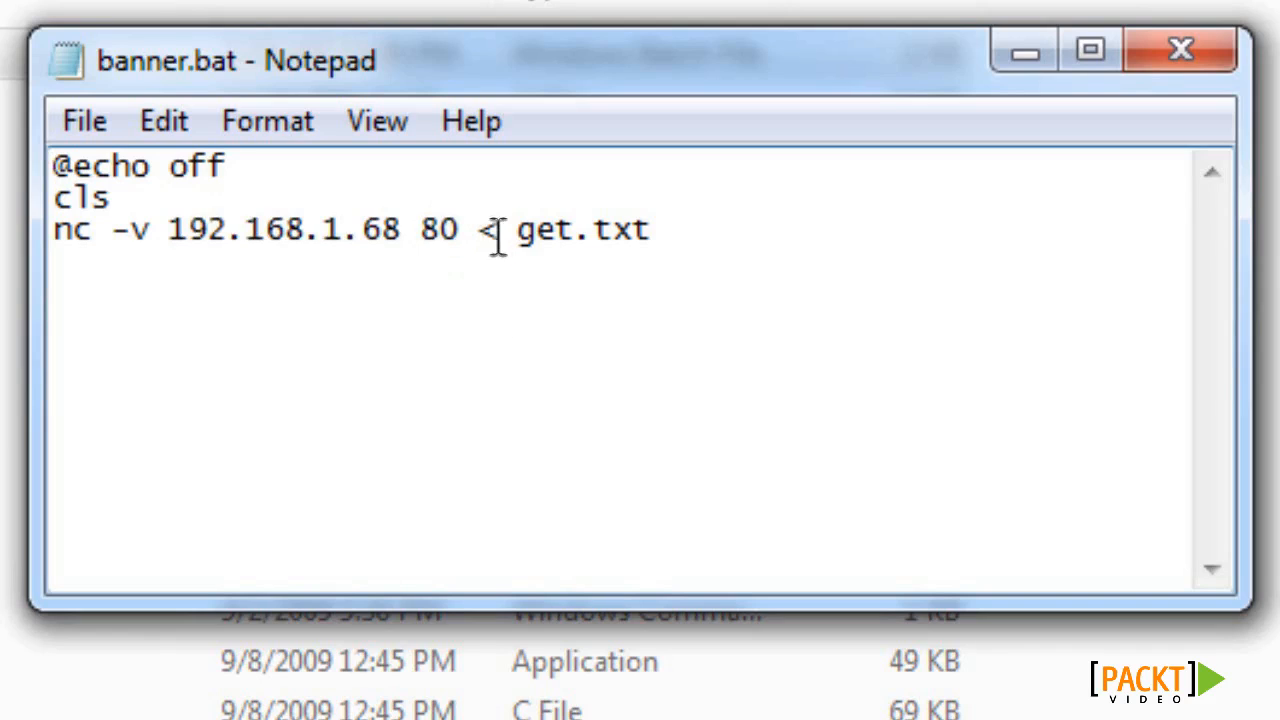
{"action": "left_click_drag", "start_coordinate": [476, 228], "coordinate": [664, 228]}
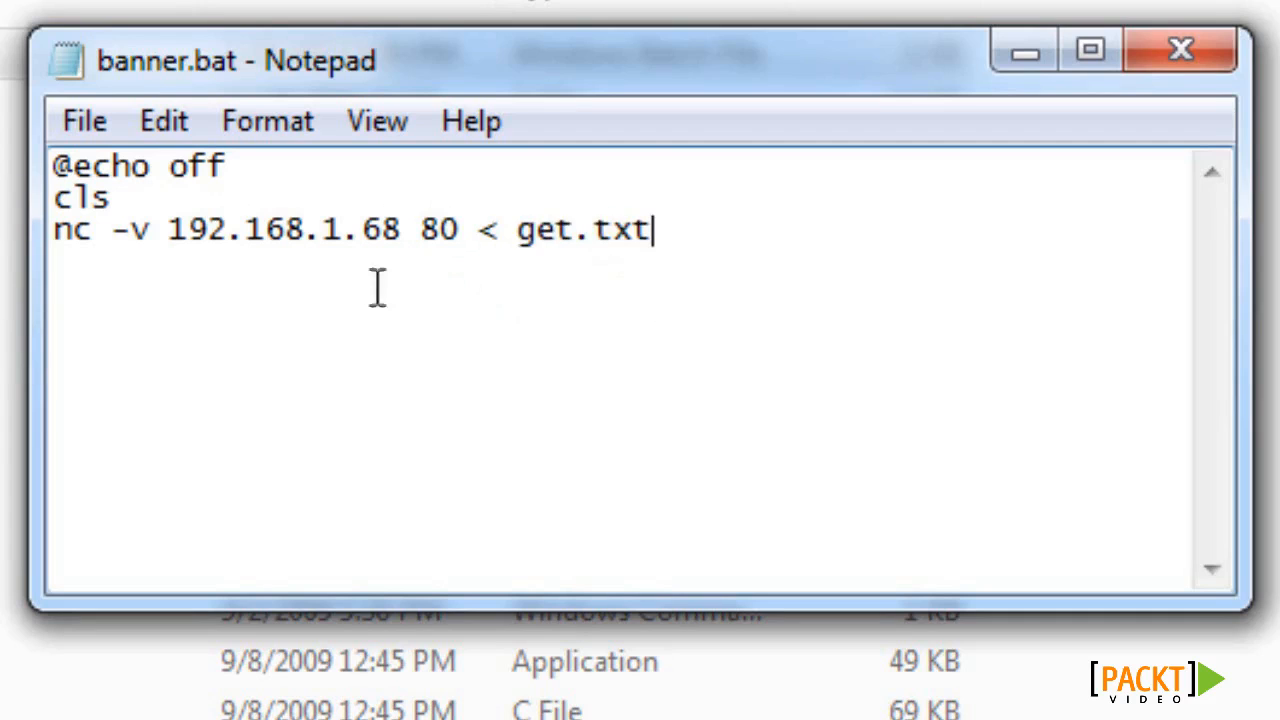
{"action": "mouse_move", "coordinate": [812, 236]}
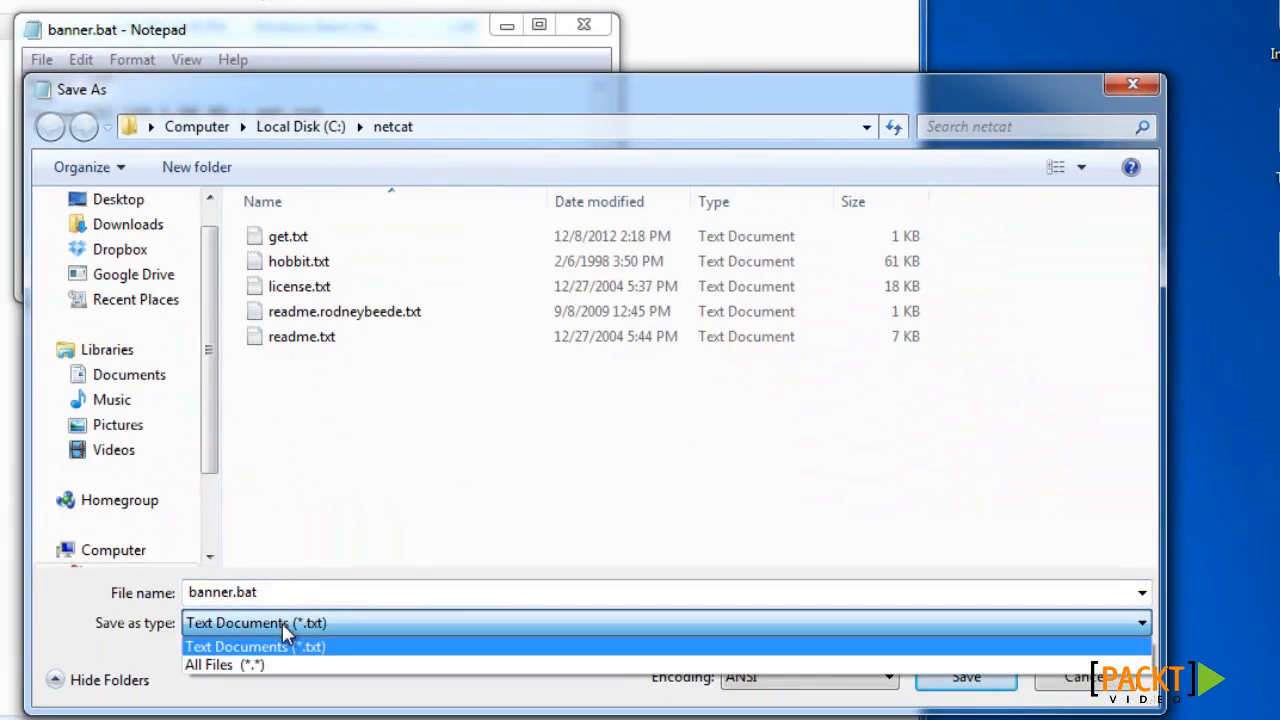
Step: Save banner.bat with Save as type set to All Files
{"action": "left_click", "coordinate": [224, 664]}
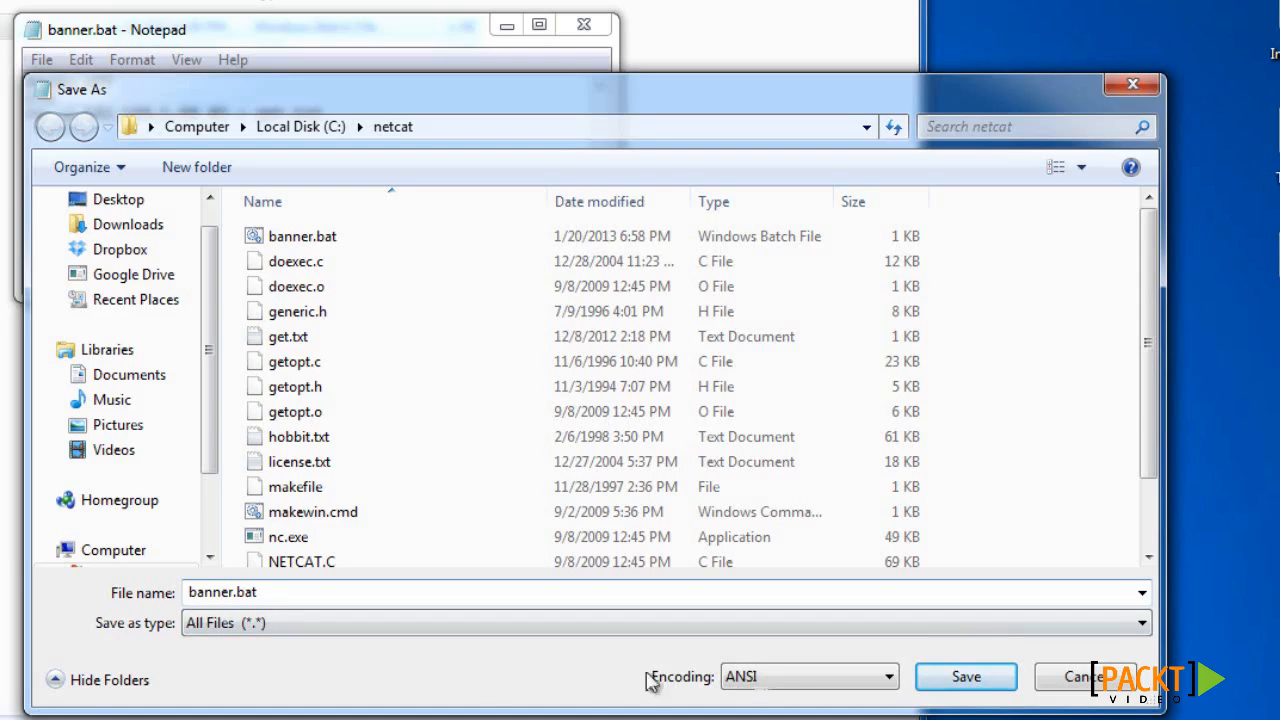
{"action": "left_click", "coordinate": [964, 676]}
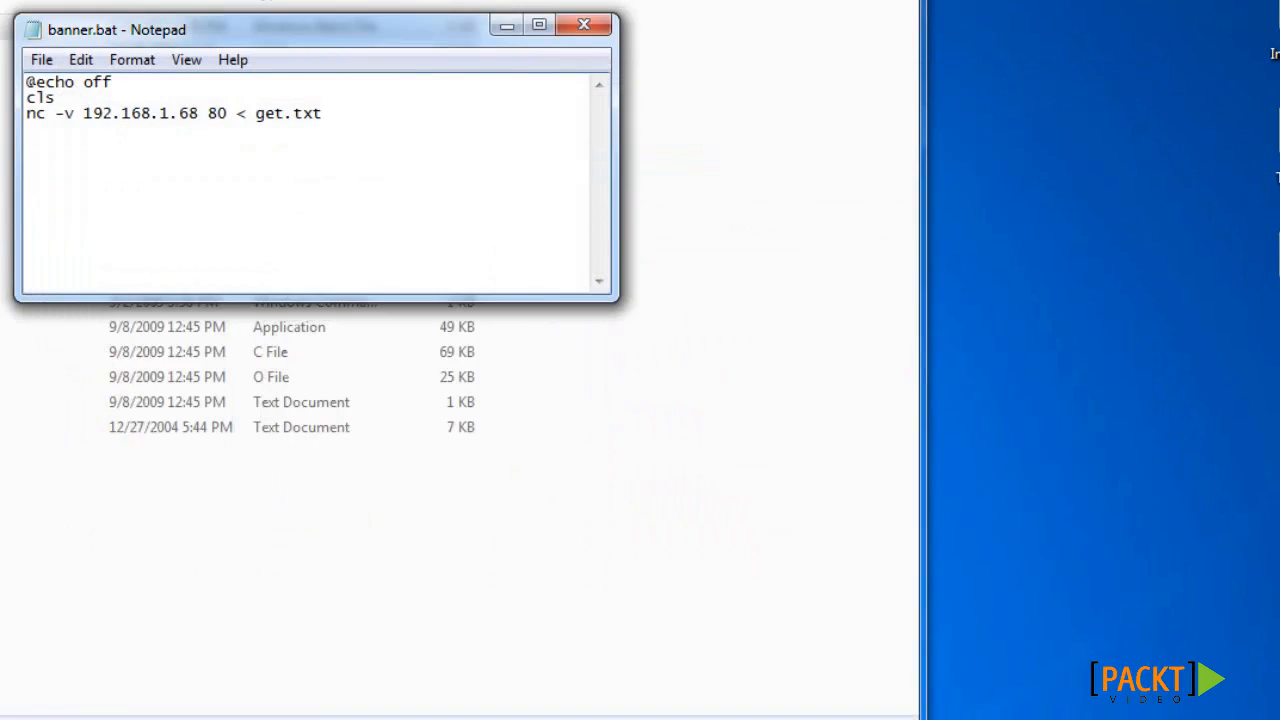
Step: Close Notepad and change directory to C:\netcat in Command Prompt
{"action": "left_click", "coordinate": [584, 24]}
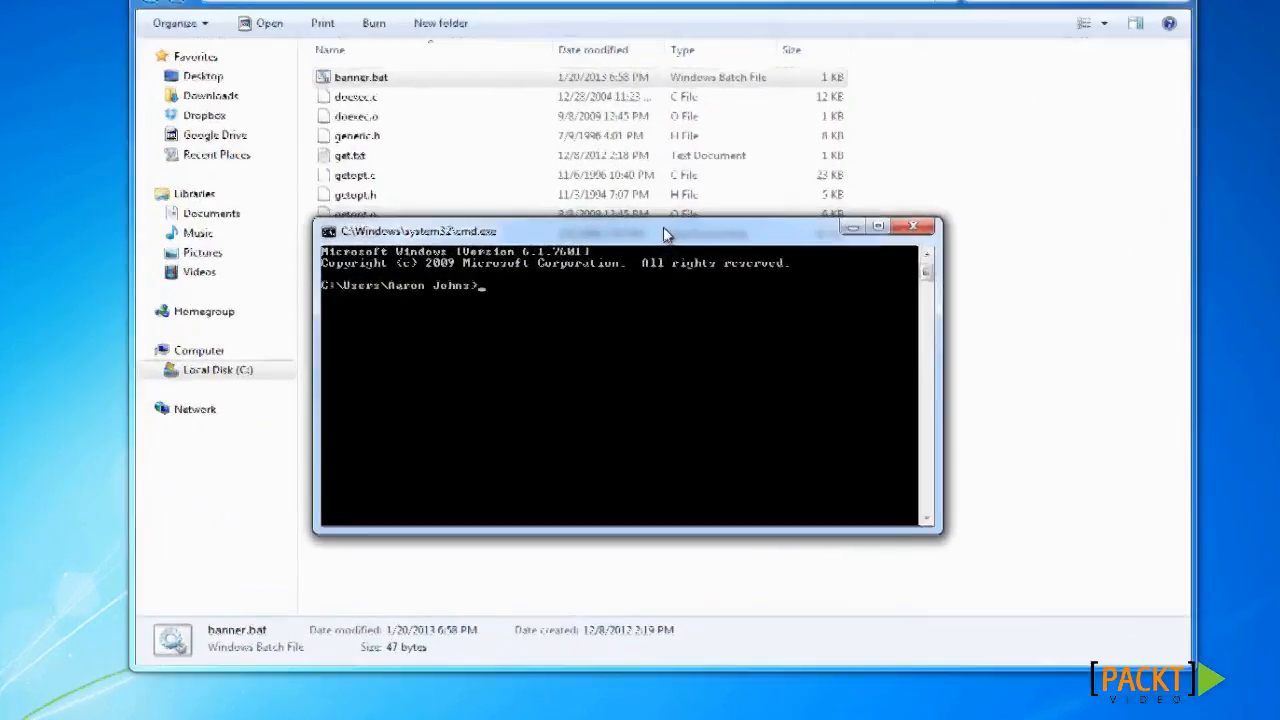
{"action": "type", "text": "cd C:"}
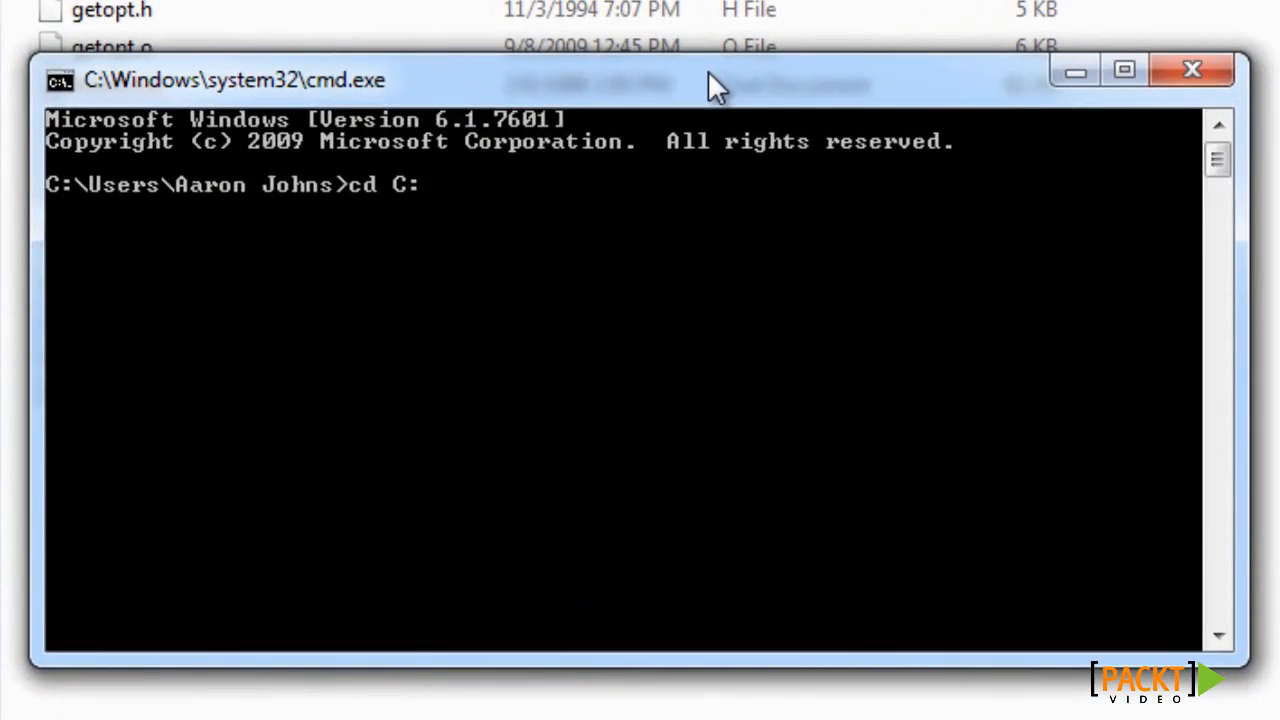
{"action": "type", "text": "\\netcat"}
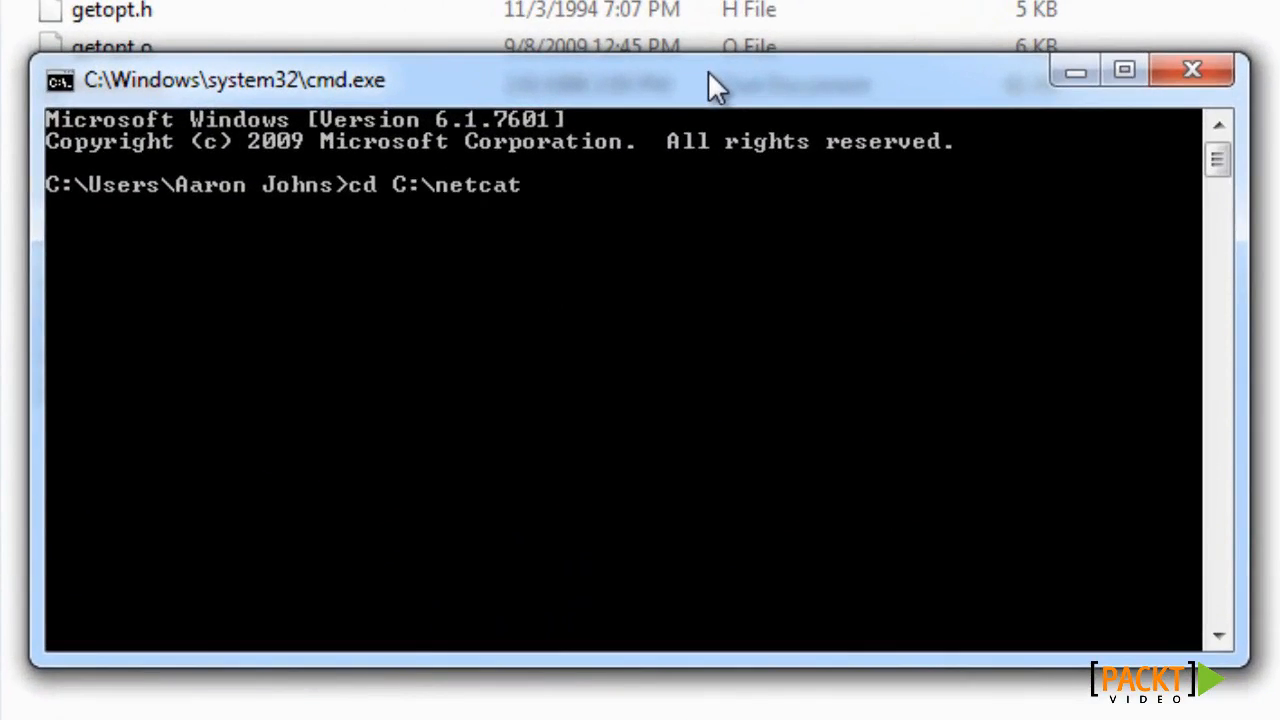
{"action": "key", "text": "Return"}
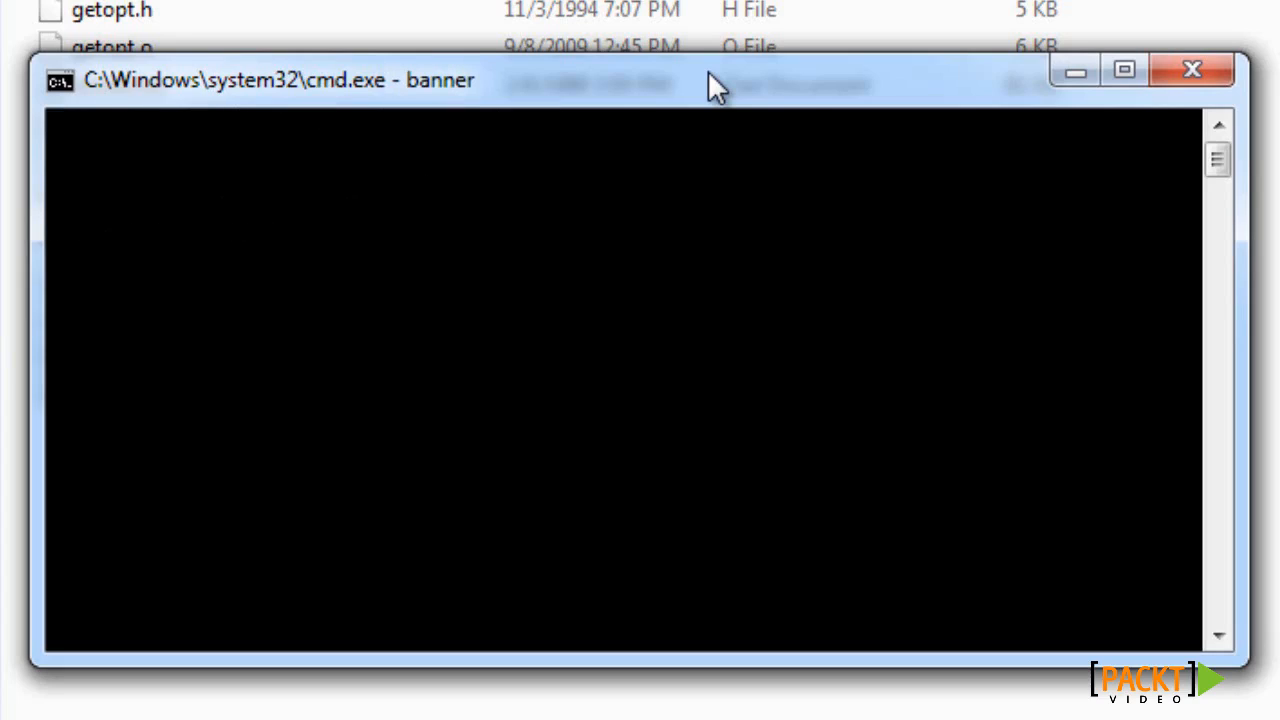
{"action": "mouse_move", "coordinate": [640, 88]}
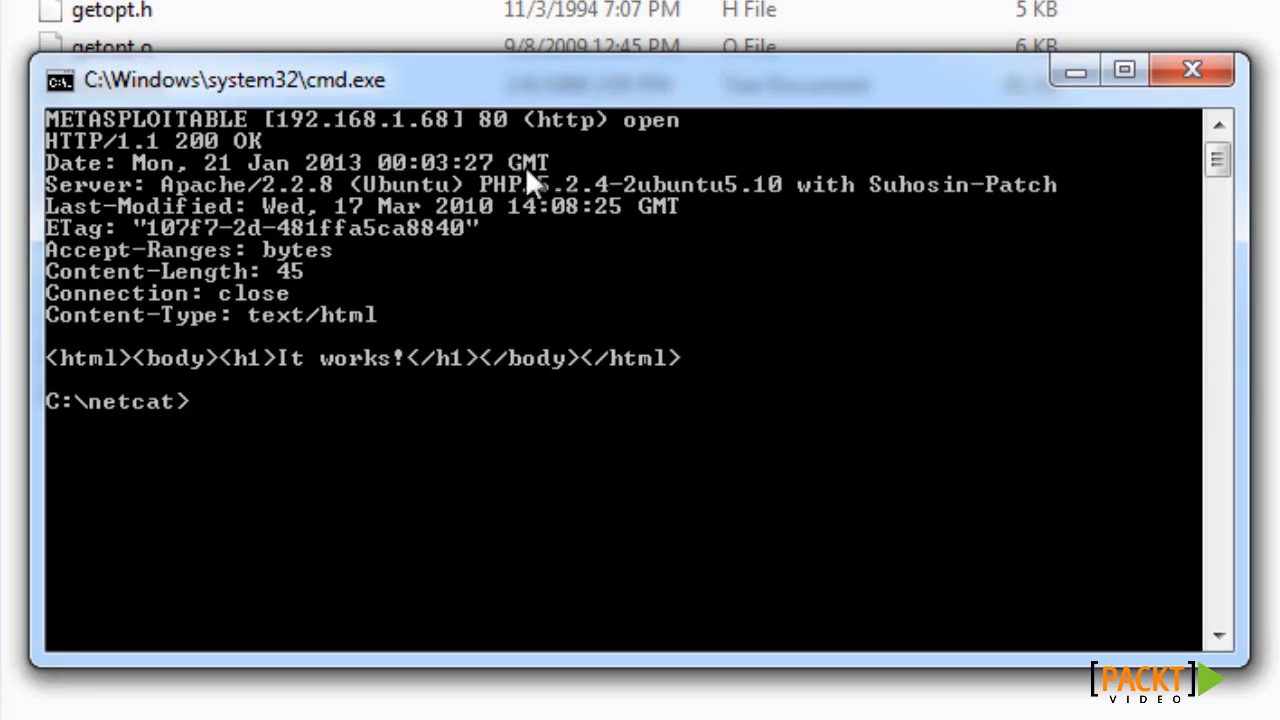
{"action": "mouse_move", "coordinate": [532, 190]}
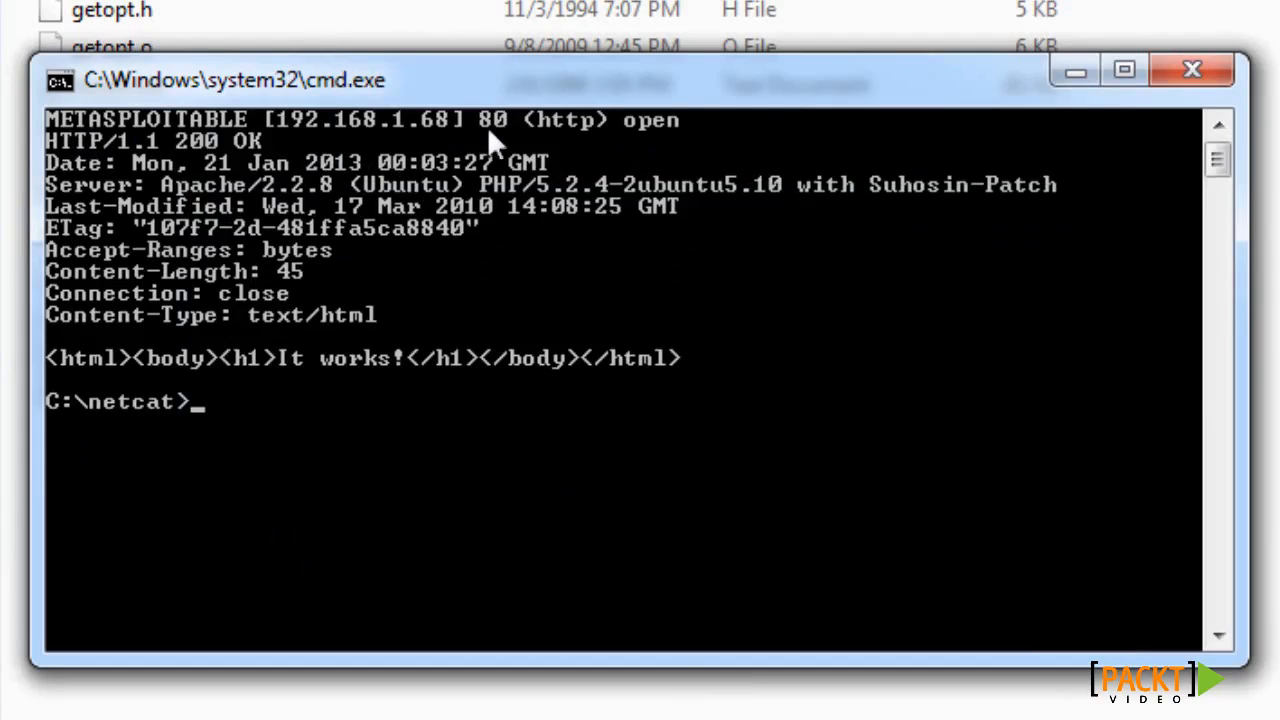
{"action": "mouse_move", "coordinate": [616, 190]}
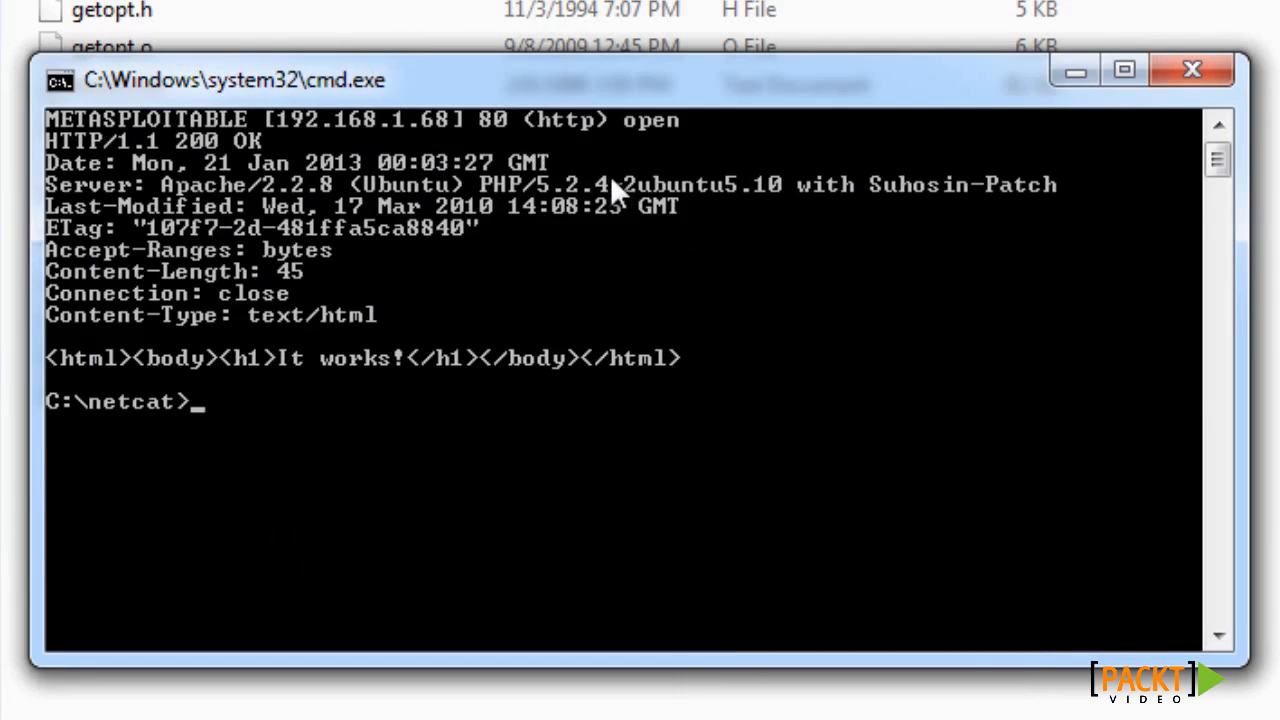
{"action": "mouse_move", "coordinate": [476, 230]}
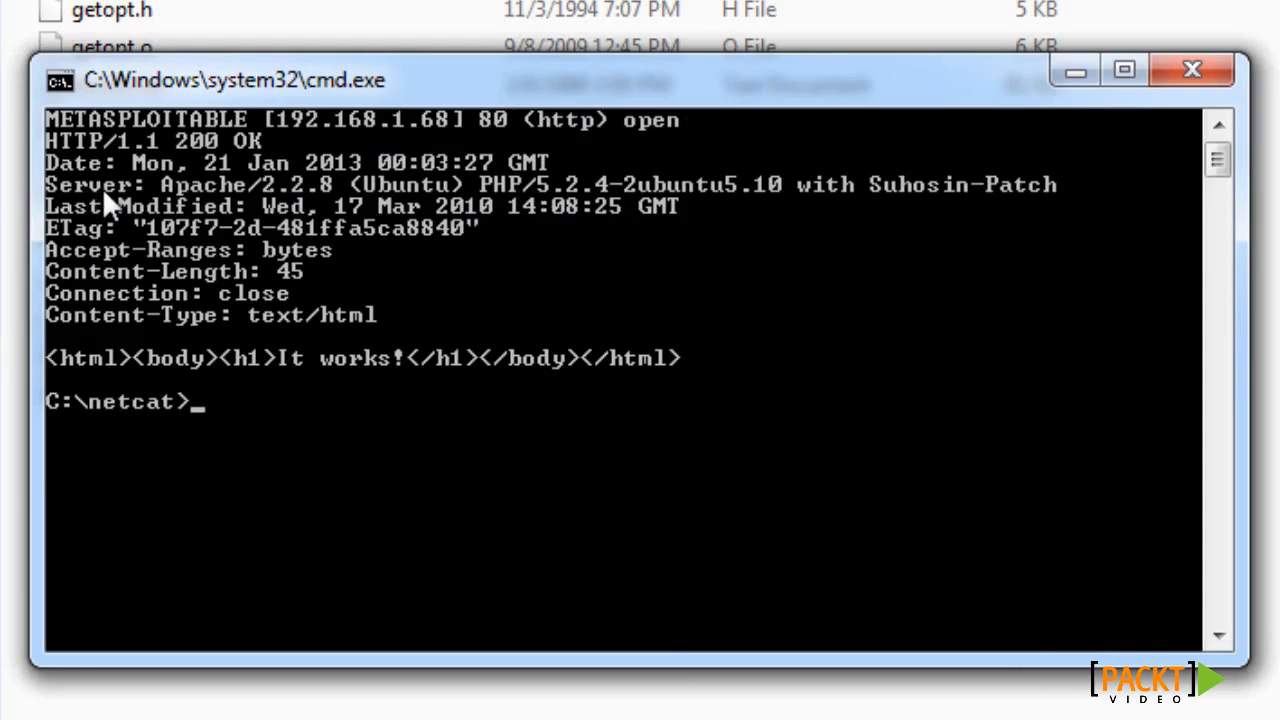
{"action": "mouse_move", "coordinate": [264, 210]}
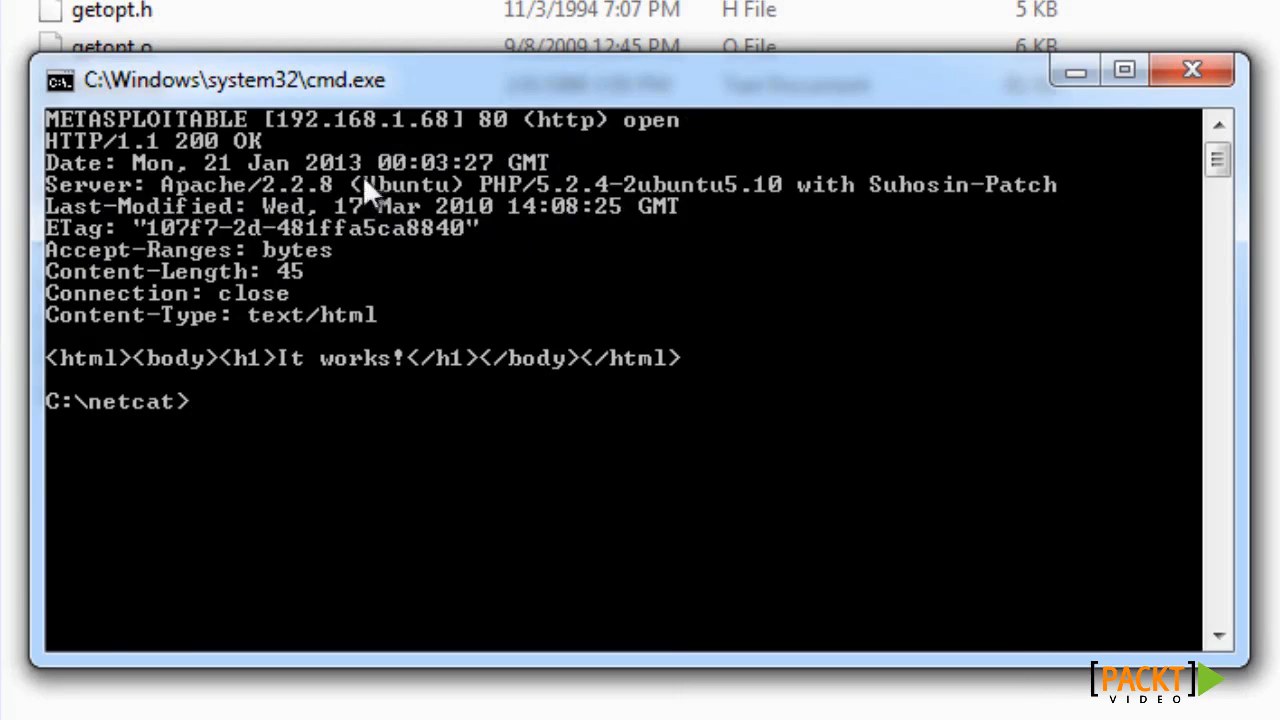
{"action": "mouse_move", "coordinate": [890, 212]}
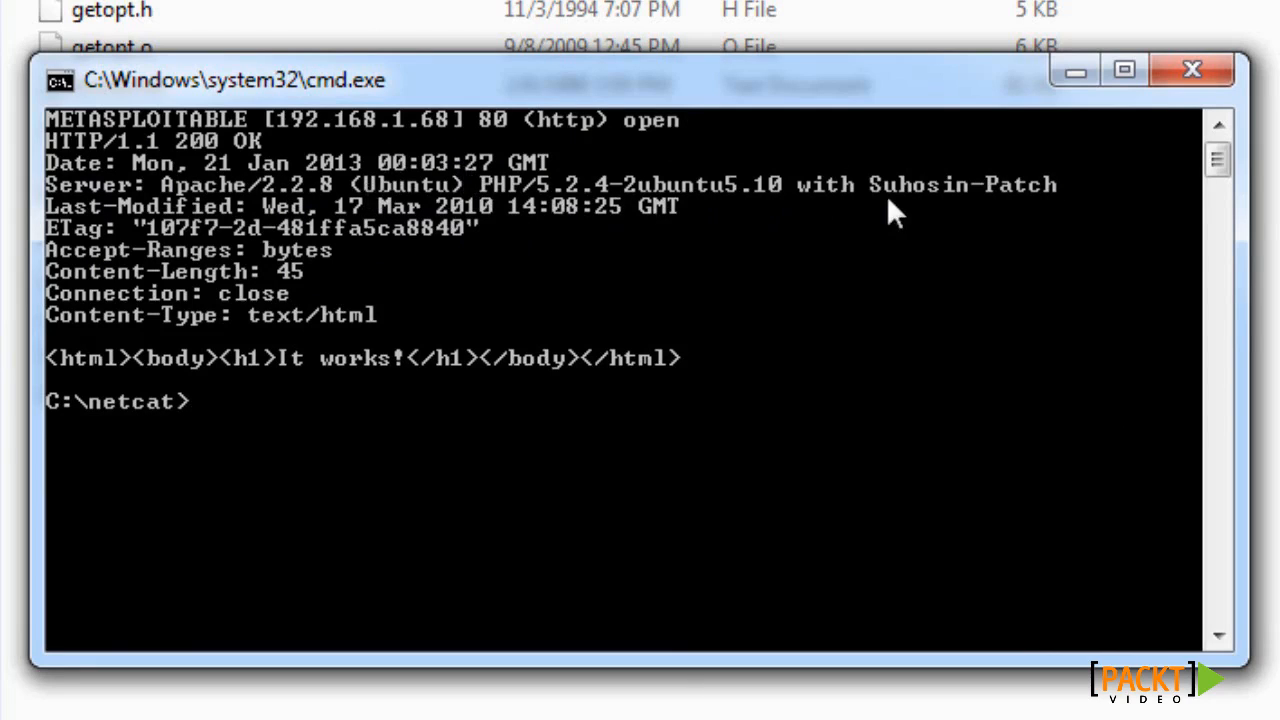
{"action": "mouse_move", "coordinate": [184, 304]}
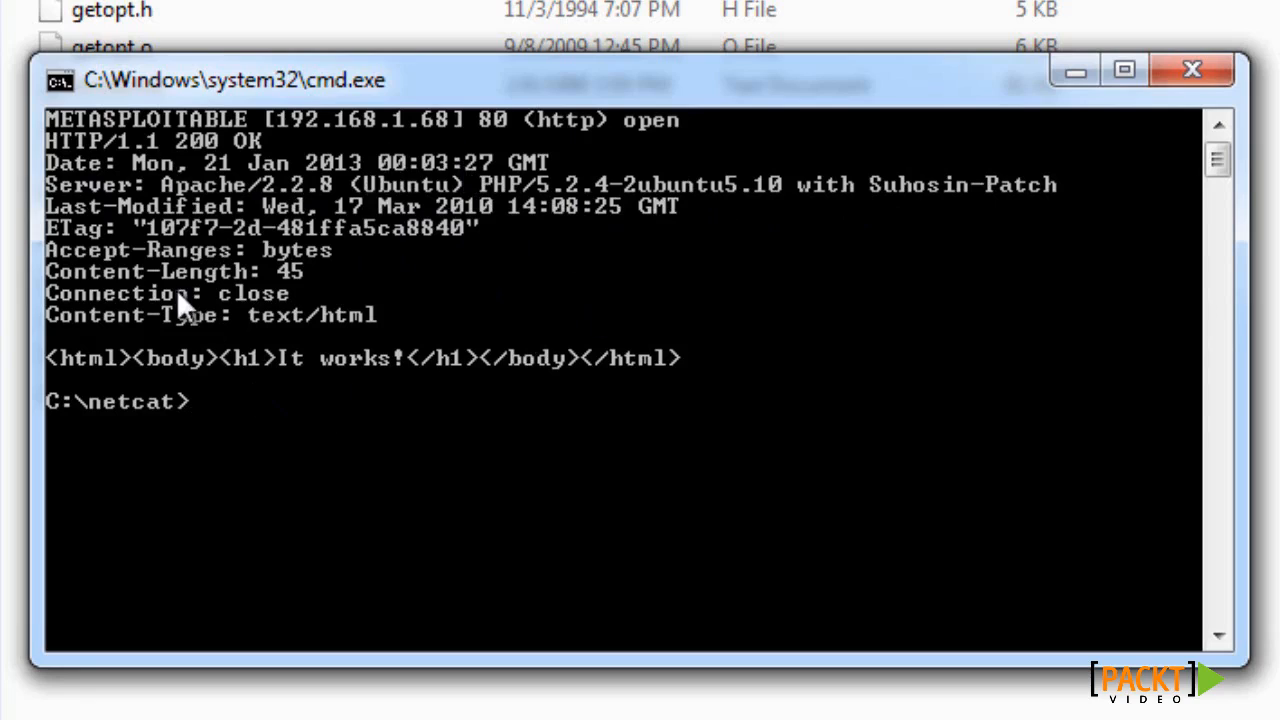
{"action": "mouse_move", "coordinate": [480, 316]}
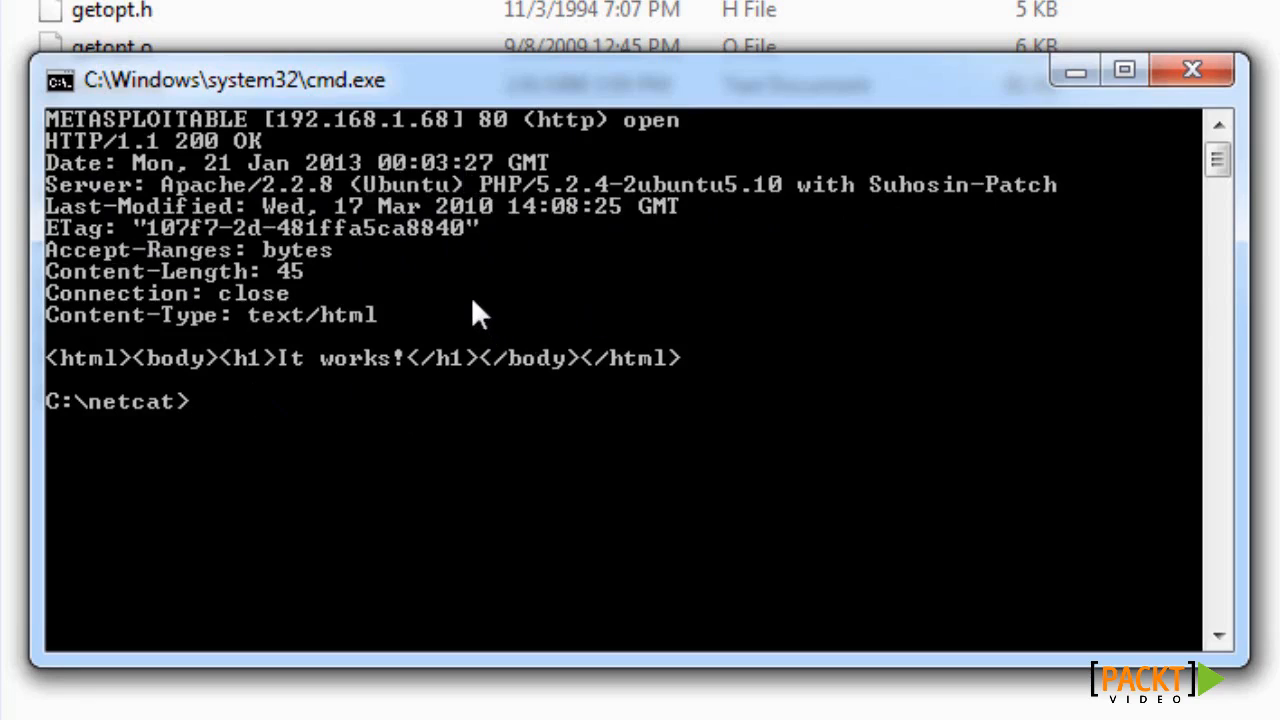
{"action": "mouse_move", "coordinate": [264, 320]}
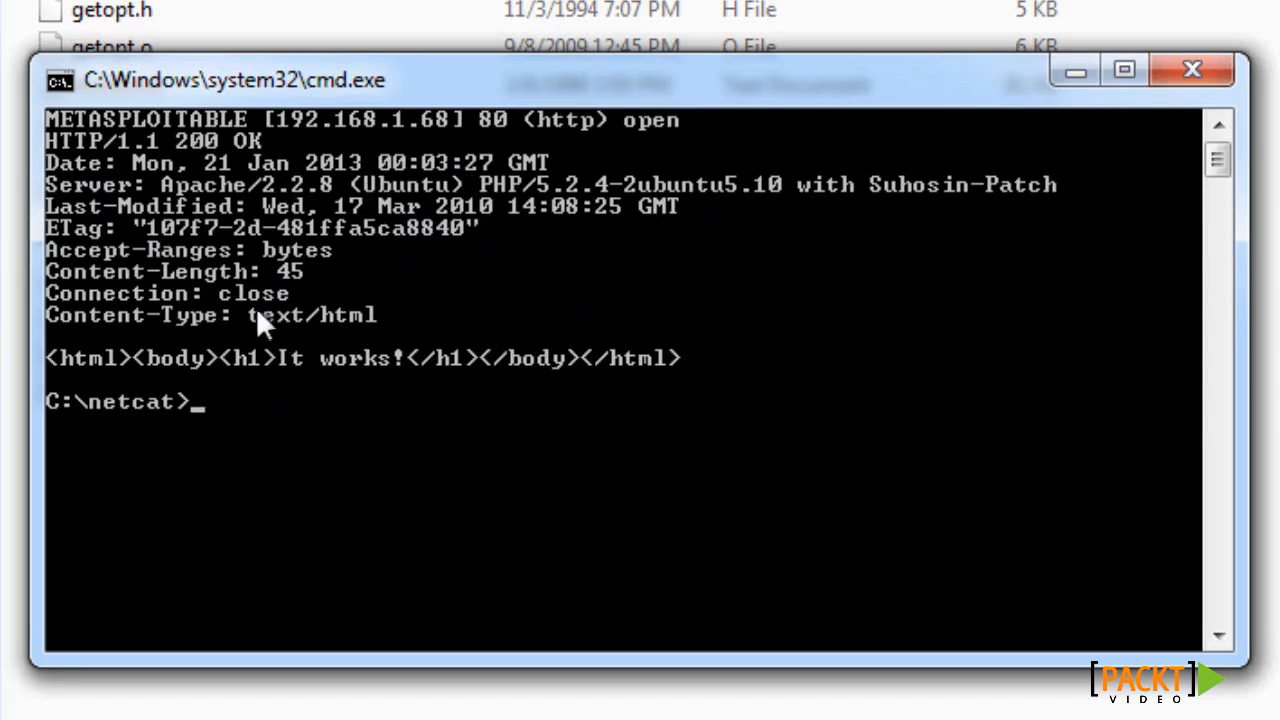
{"action": "mouse_move", "coordinate": [388, 344]}
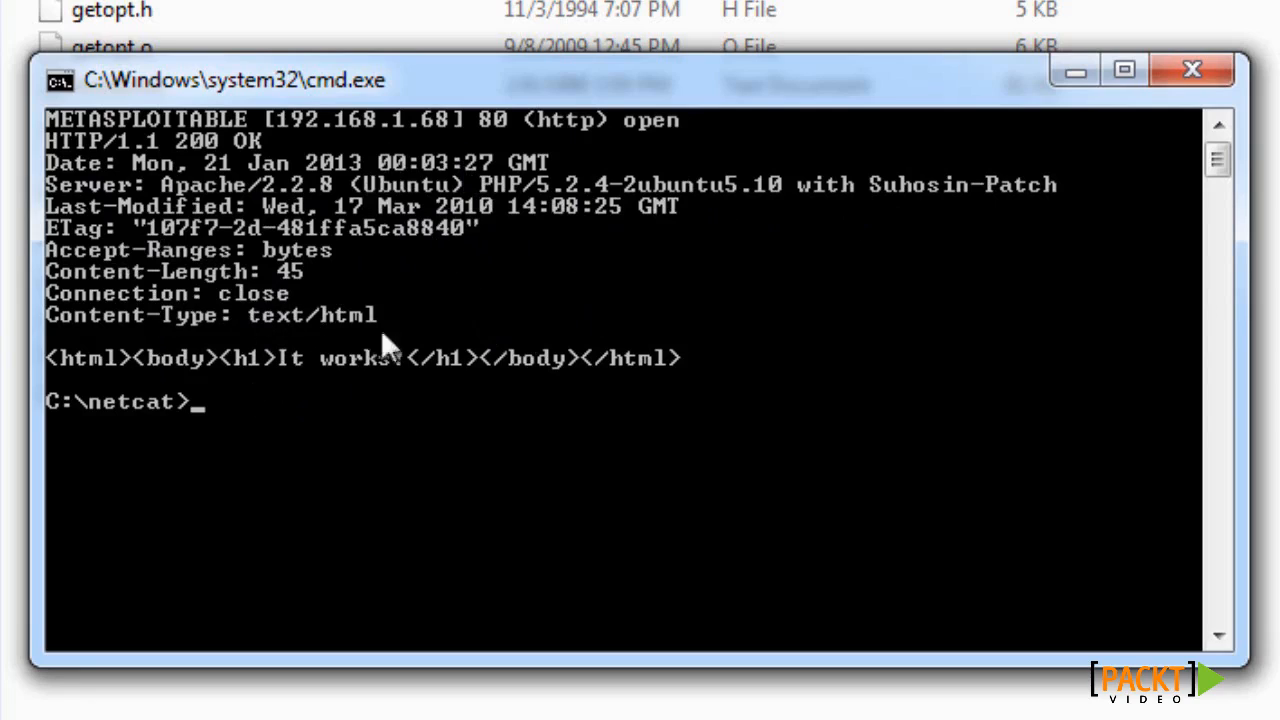
{"action": "mouse_move", "coordinate": [276, 388]}
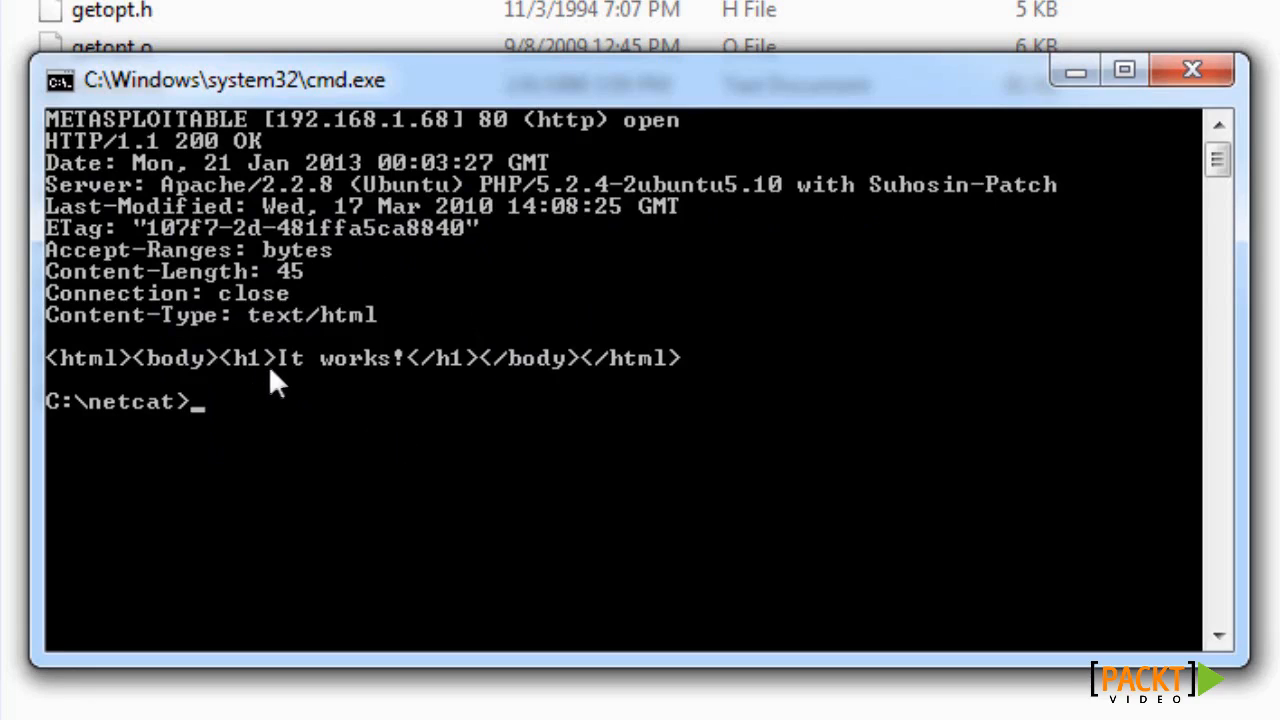
{"action": "mouse_move", "coordinate": [490, 384]}
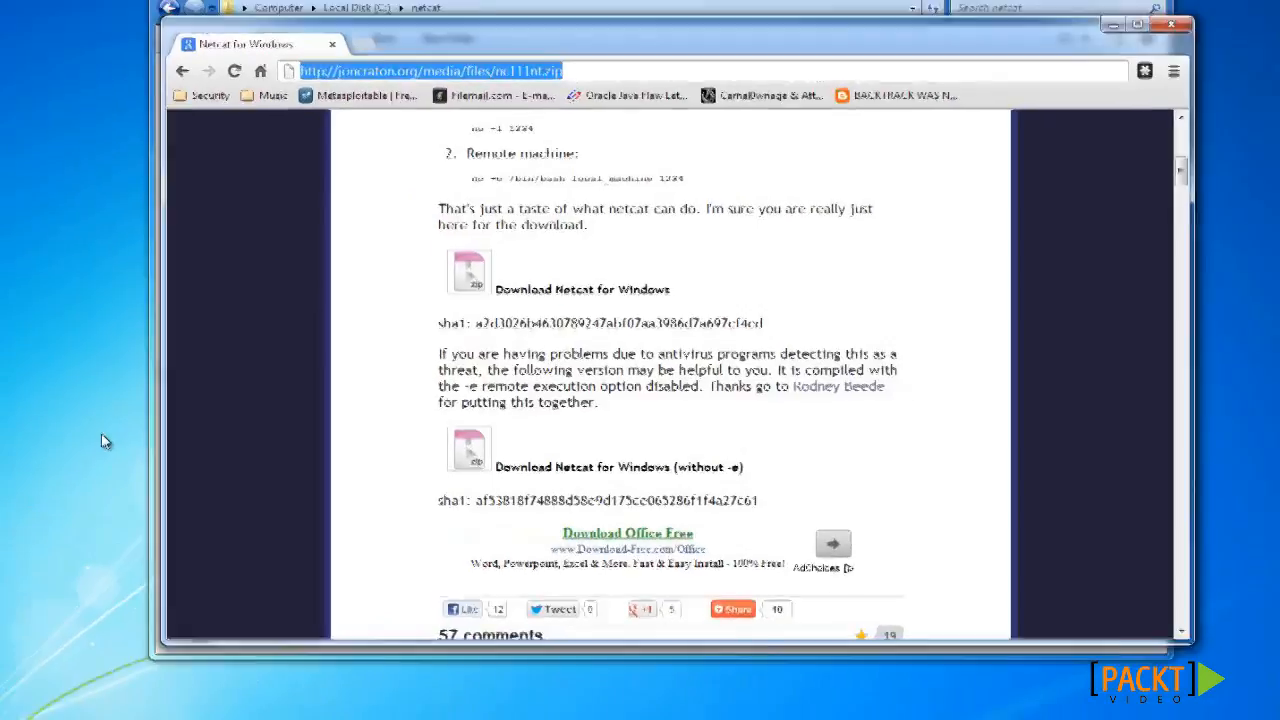
Step: View the 192.168.1.68 'It works!' page in Chrome, then minimize back to cmd
{"action": "left_click", "coordinate": [476, 132]}
{"action": "type", "text": "192.168.1.68"}
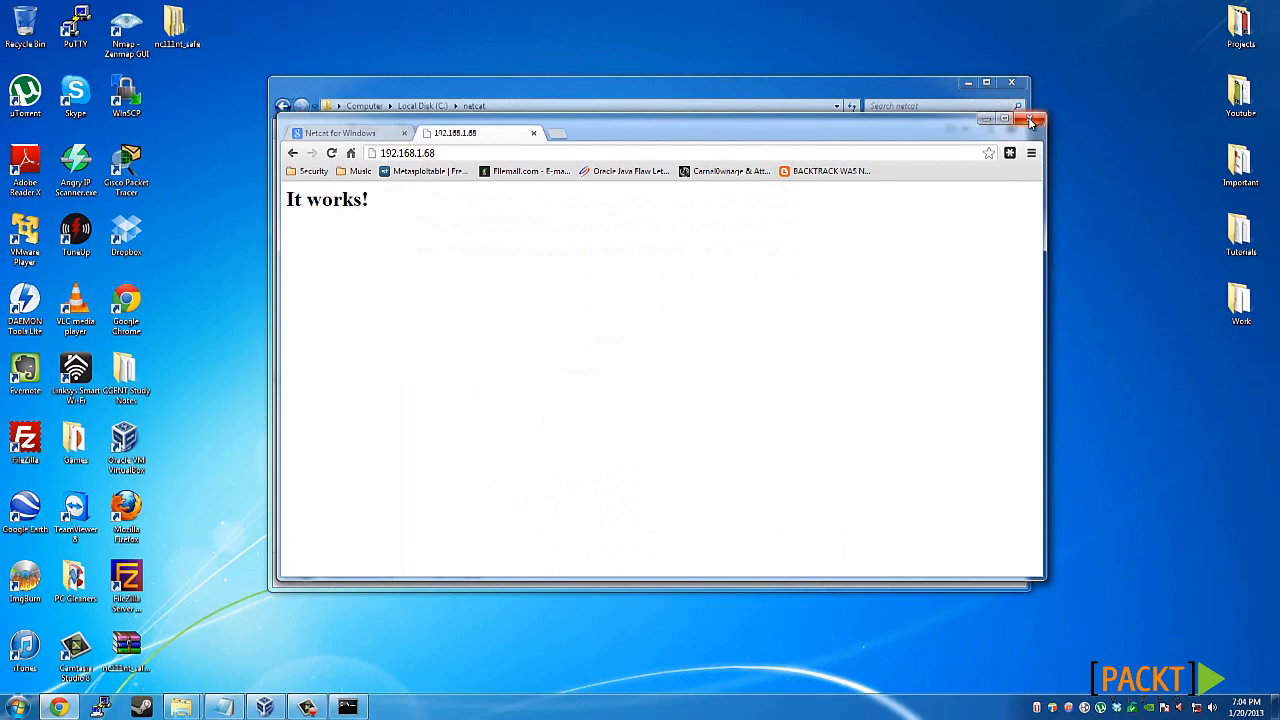
{"action": "left_click", "coordinate": [1032, 120]}
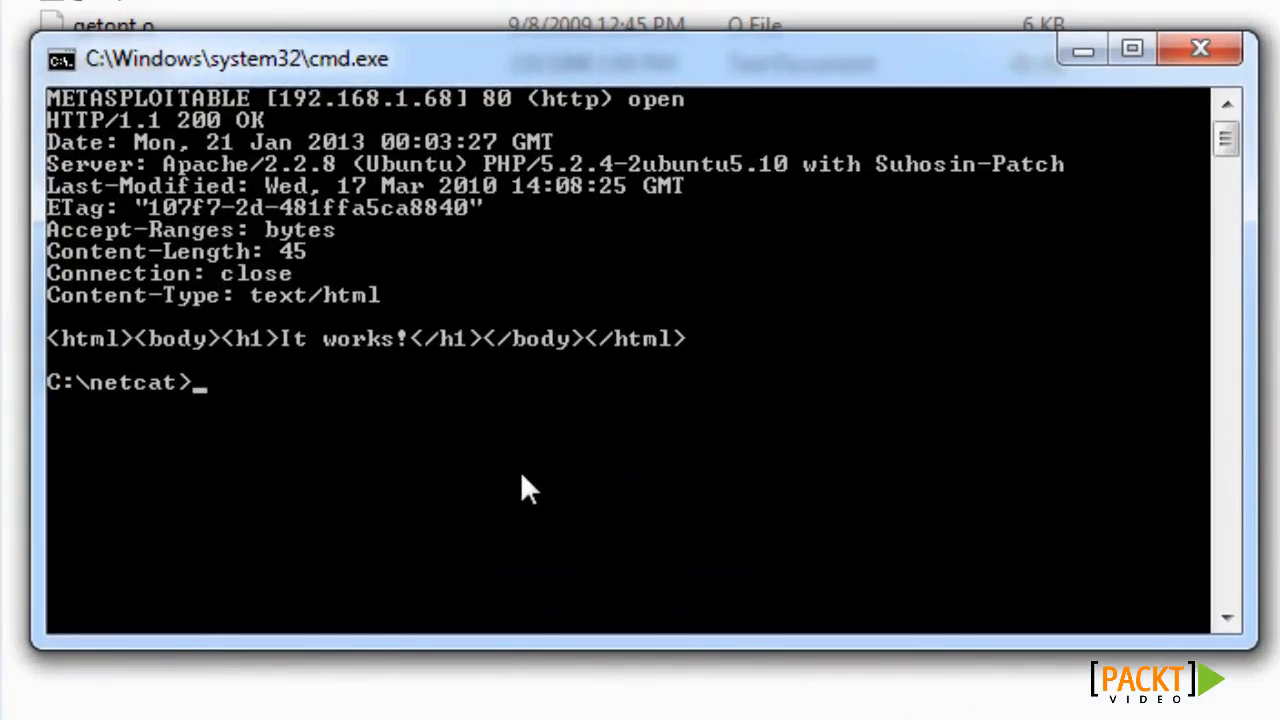
Step: Type 'telnet 192.168.1.68 80' at the C:\netcat prompt without running it
{"action": "type", "text": "tel"}
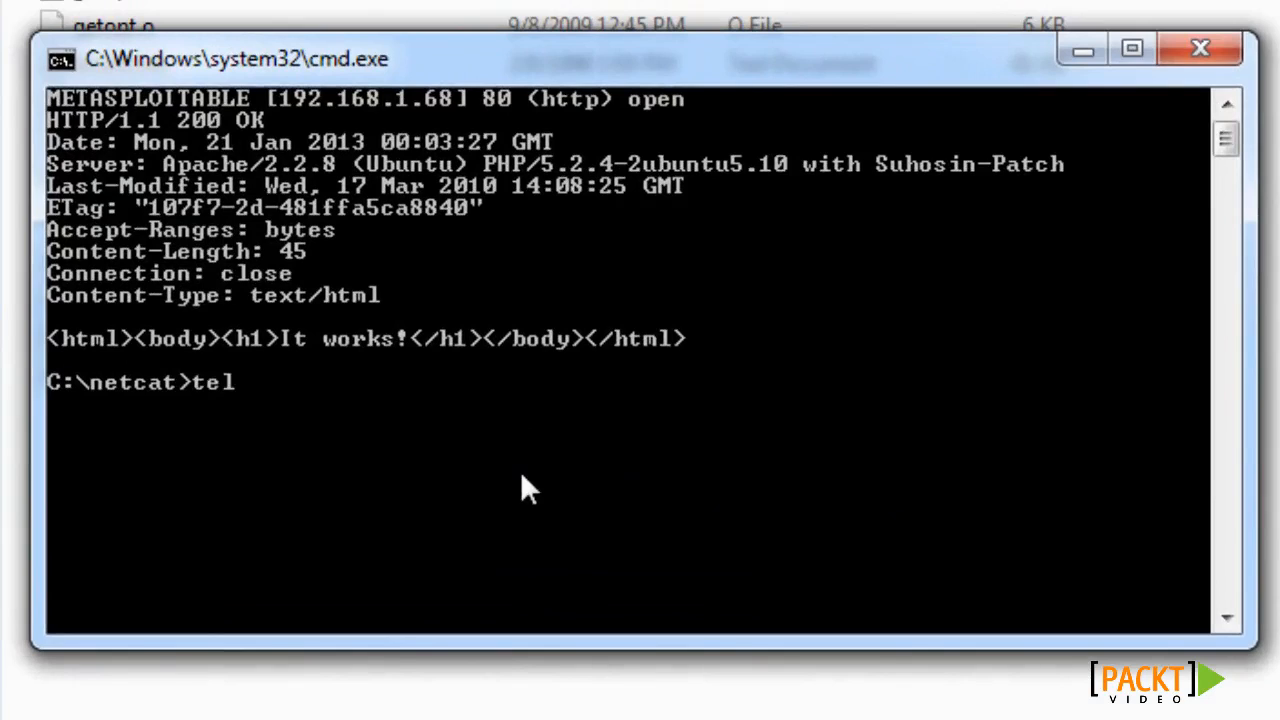
{"action": "type", "text": "net 192.168"}
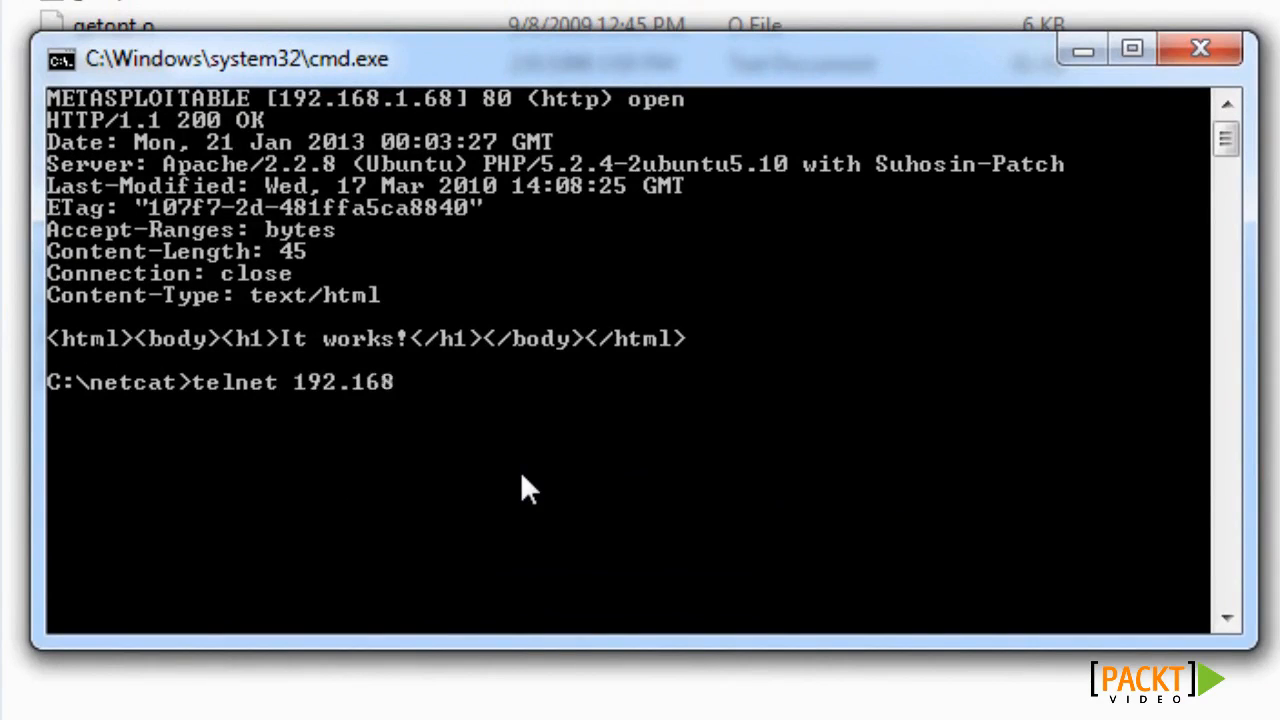
{"action": "type", "text": ".1"}
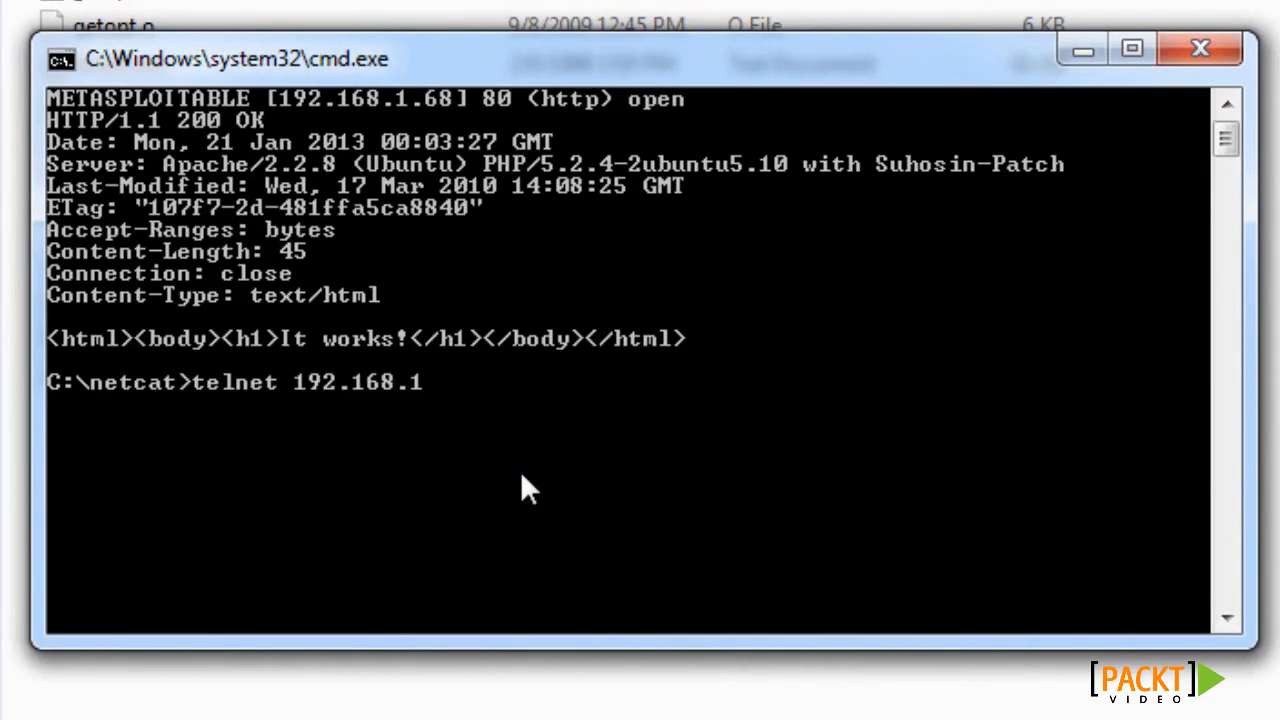
{"action": "type", "text": ".68"}
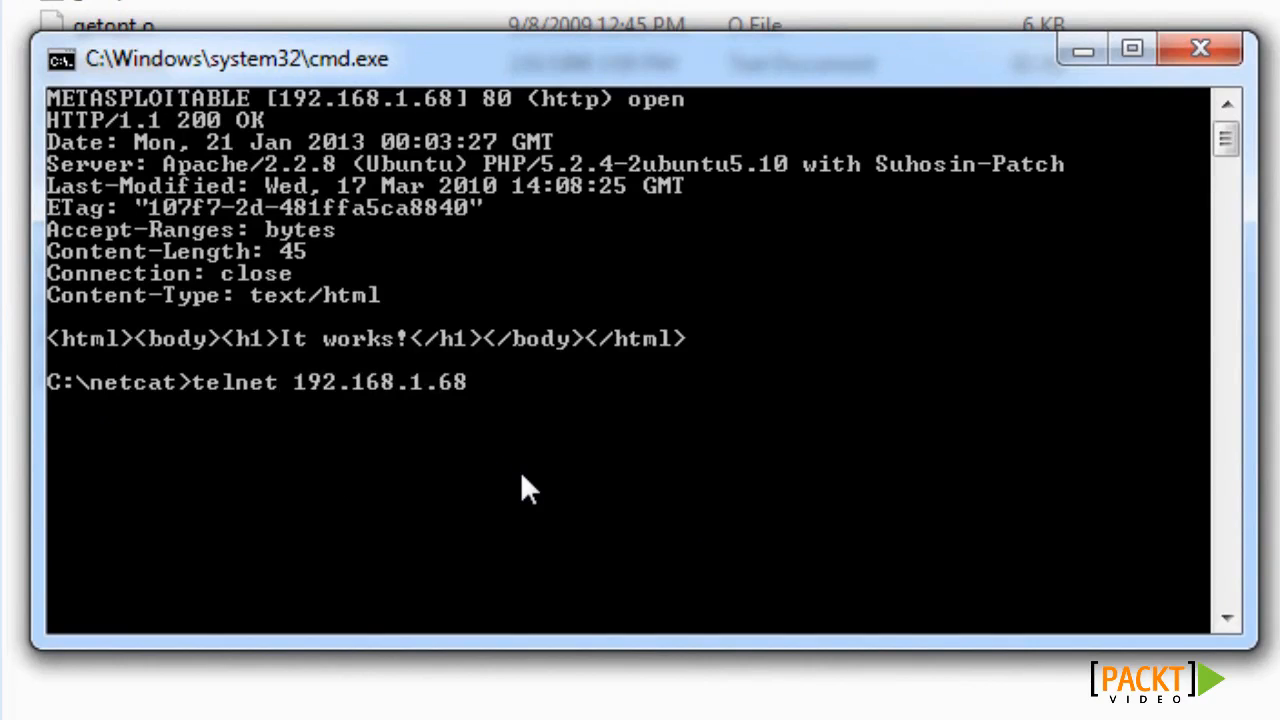
{"action": "type", "text": "80"}
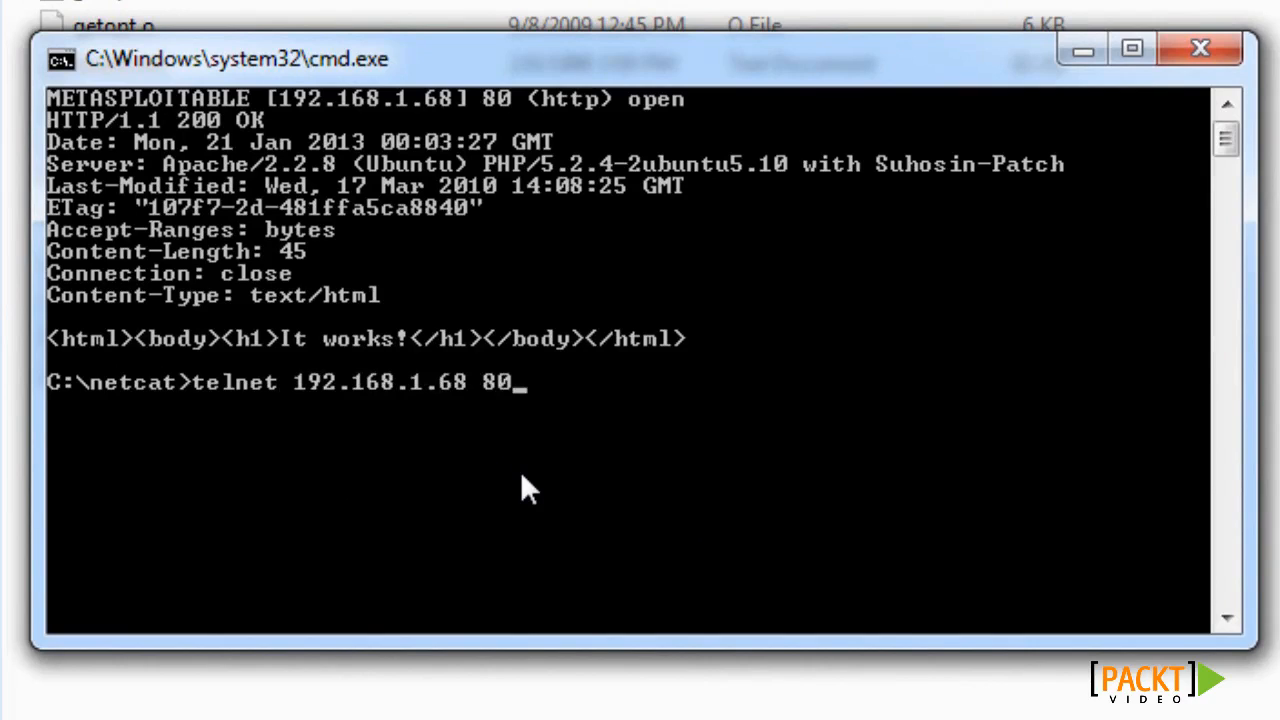